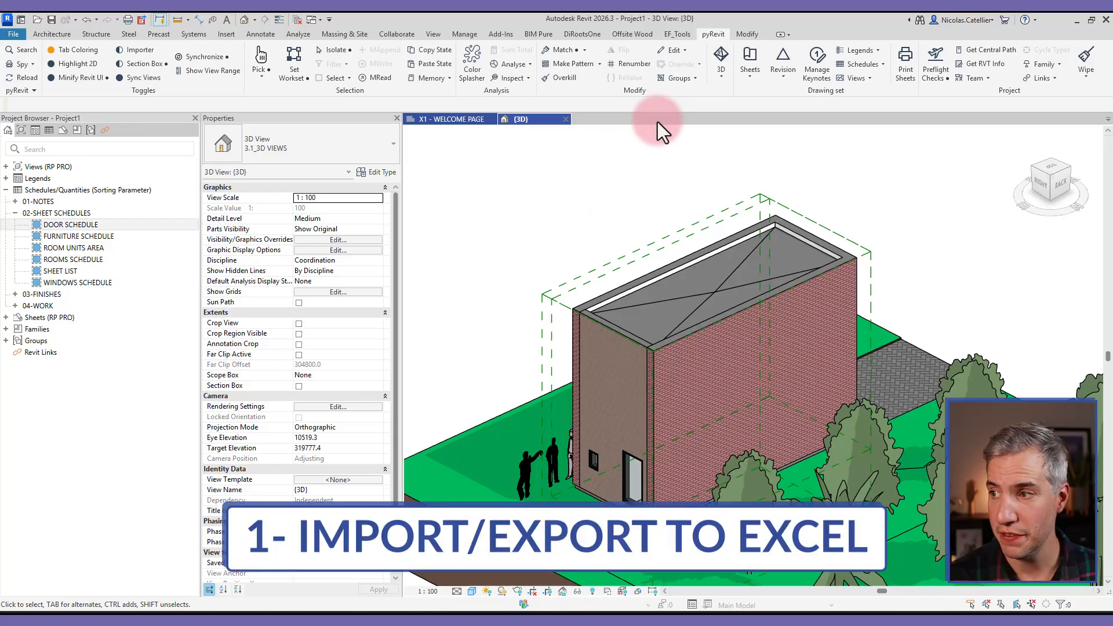
# Export the DOOR SCHEDULE parameters via pyRevit to Export_Project1.xlsx on the desktop.
pyautogui.click(670, 50)
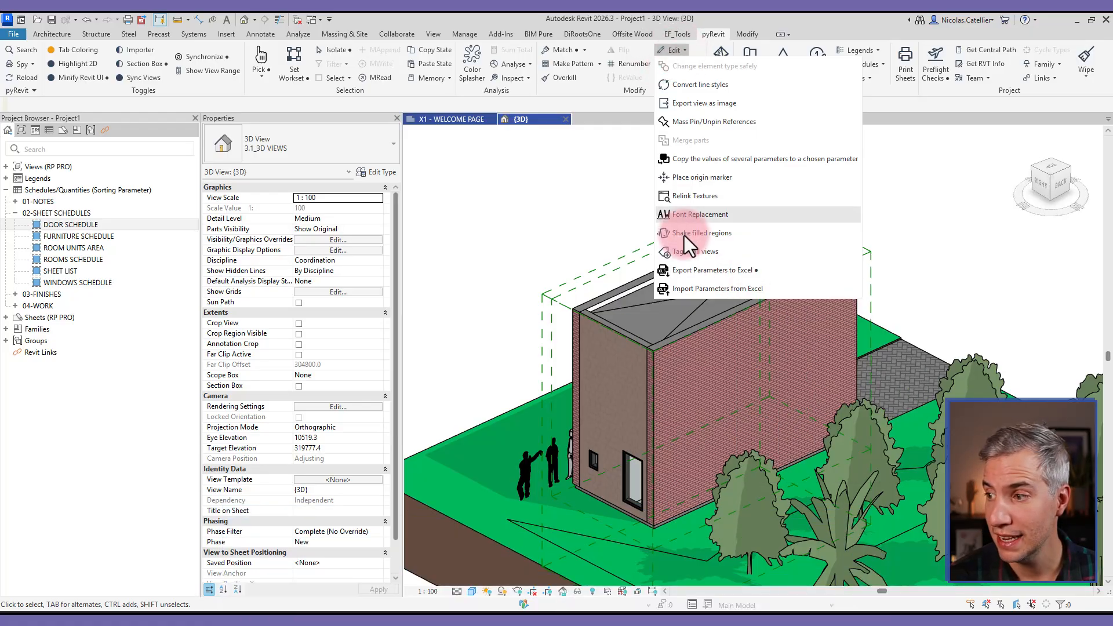
pyautogui.moveTo(724, 277)
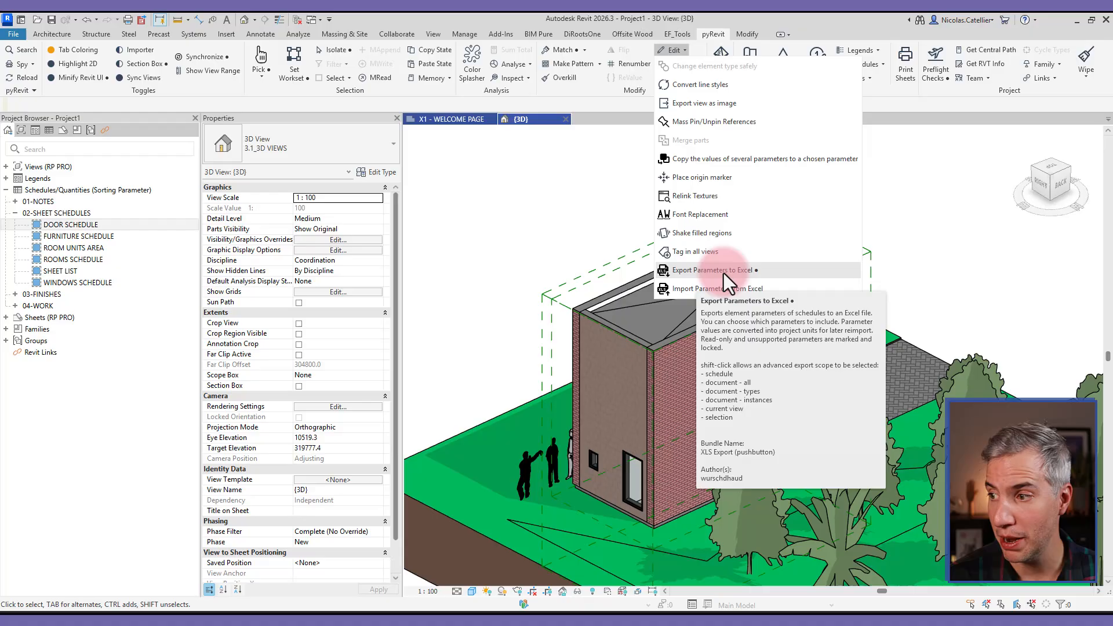
pyautogui.click(712, 271)
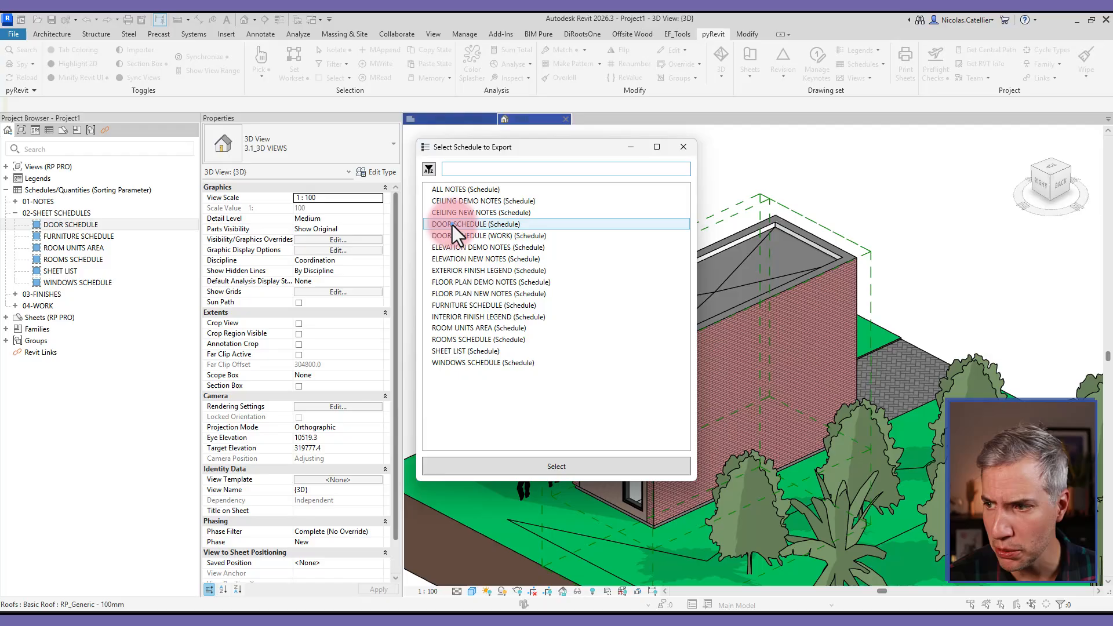
pyautogui.click(556, 466)
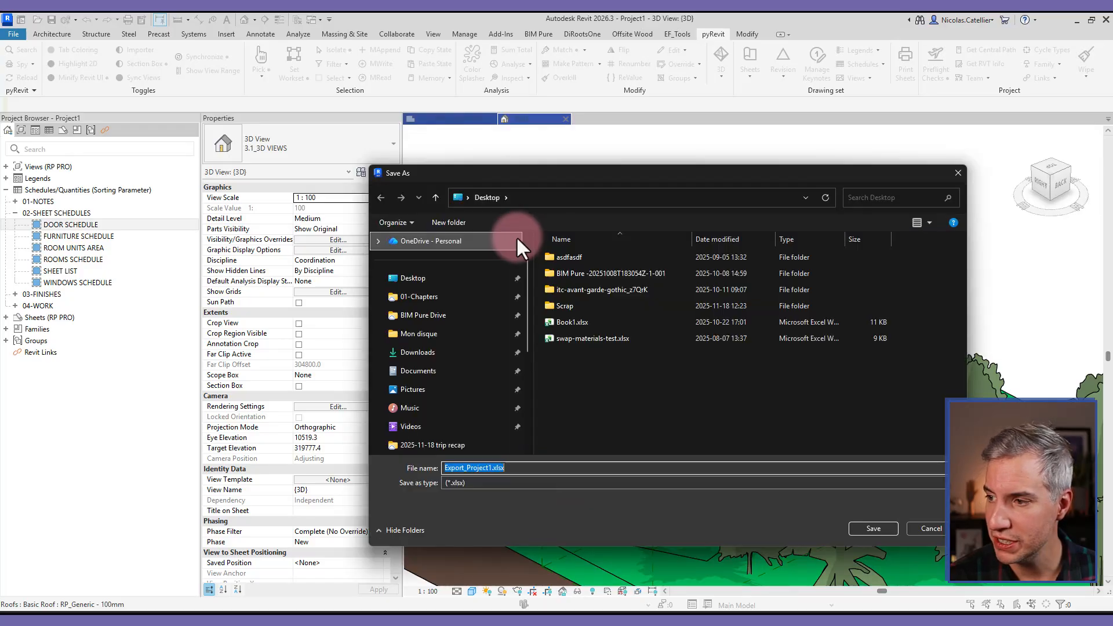
pyautogui.click(930, 528)
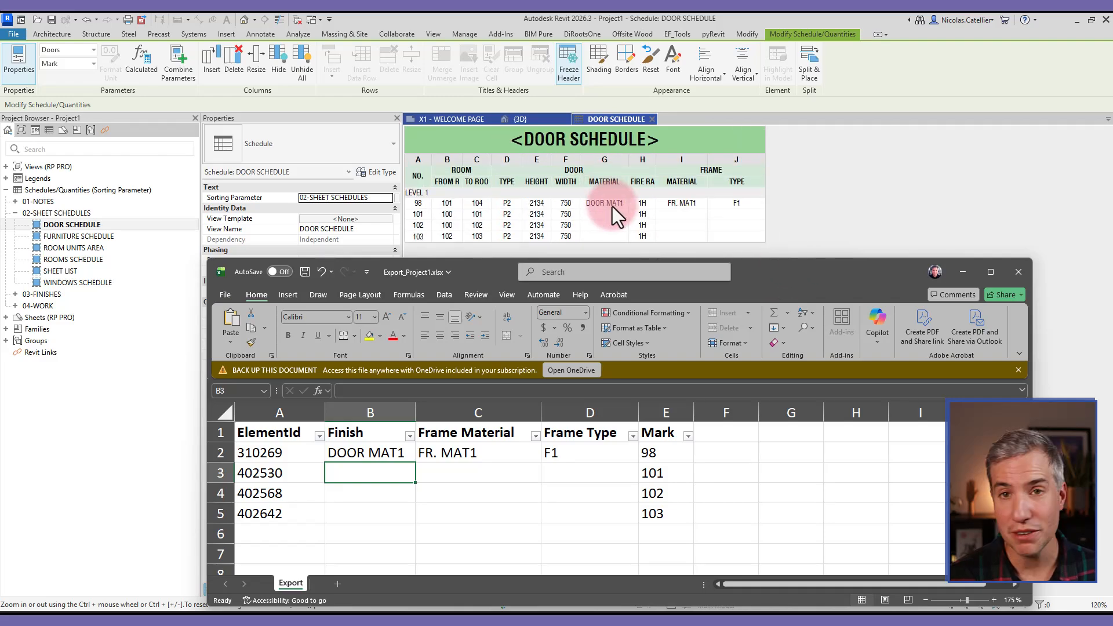
pyautogui.moveTo(515, 174)
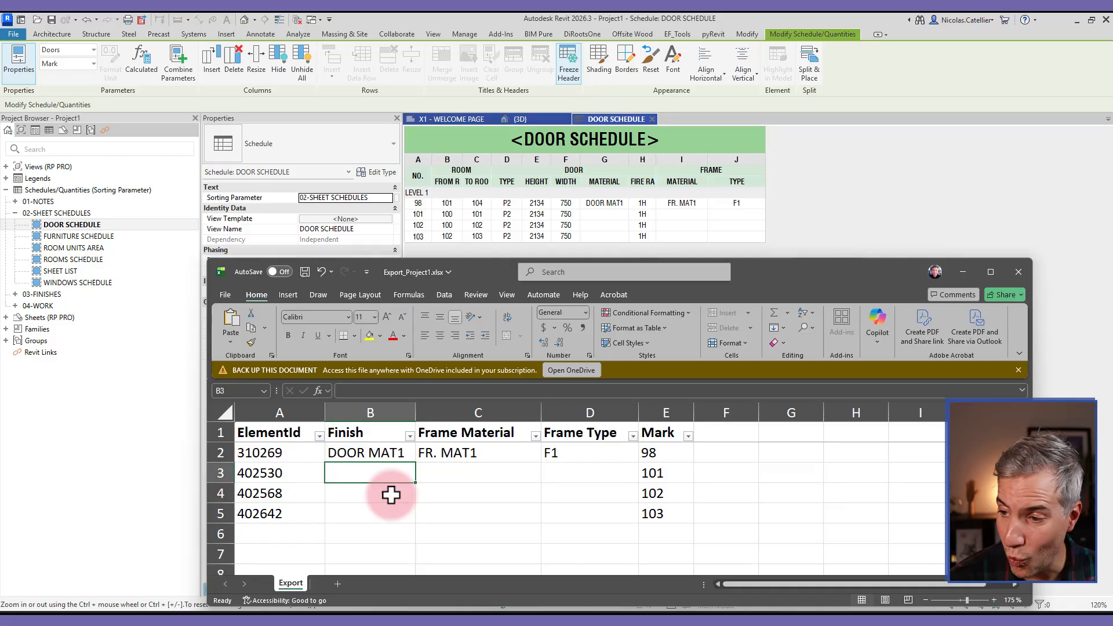
pyautogui.moveTo(279, 431)
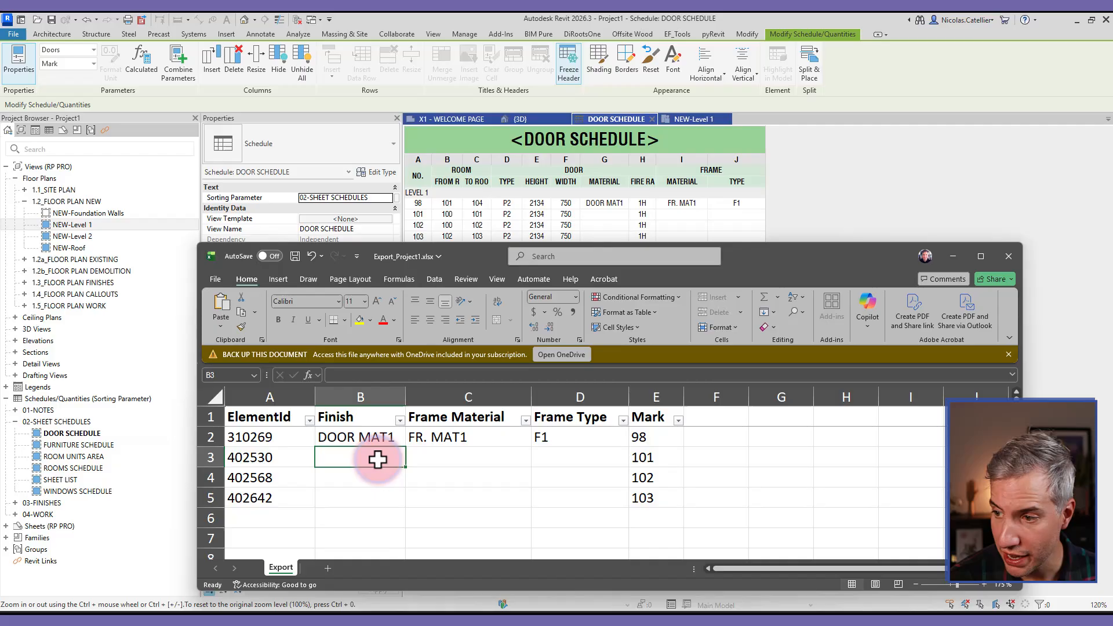
# Enter 'asdf' as Finish and Frame Material for doors 101 and 102, then save the workbook.
pyautogui.write('asdf')
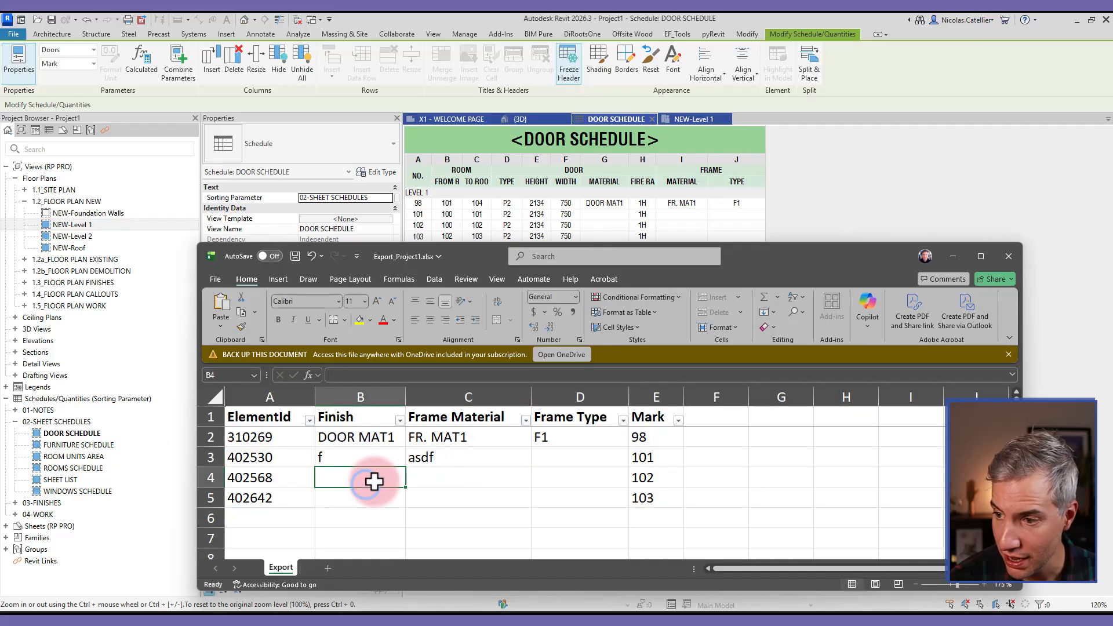
pyautogui.write('asdf')
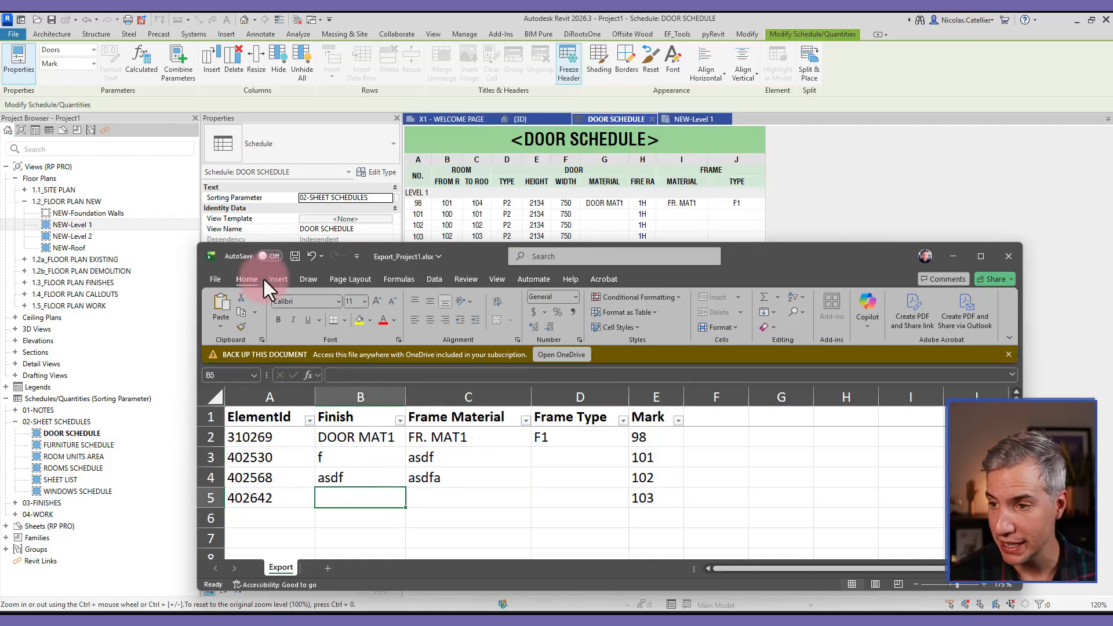
pyautogui.click(295, 256)
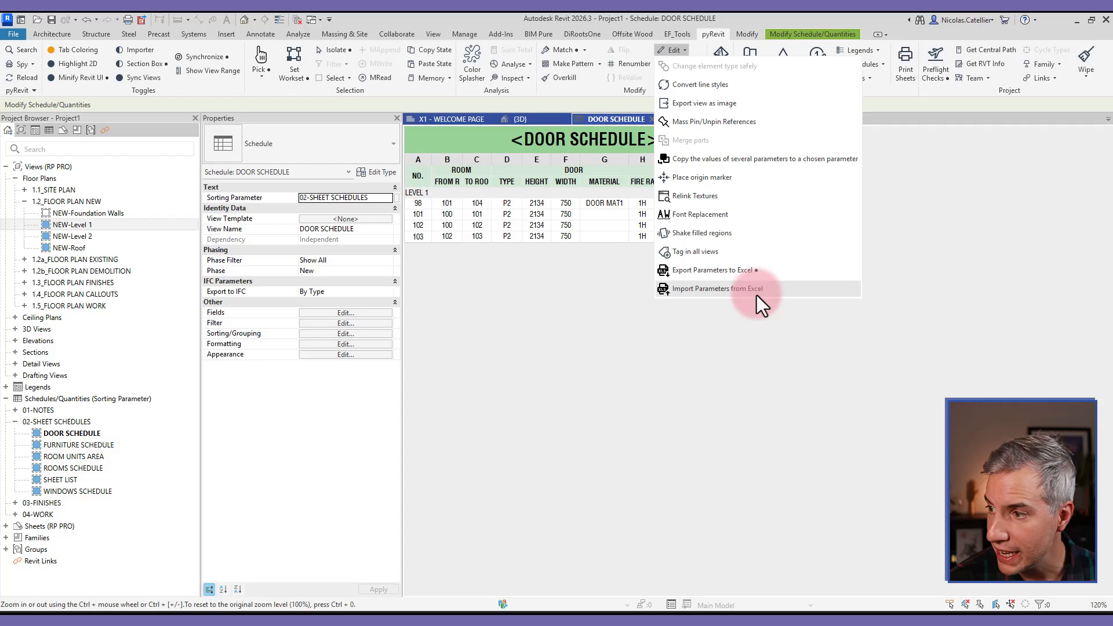
# Import the edited workbook back into the door schedule with Import Parameters from Excel.
pyautogui.click(717, 288)
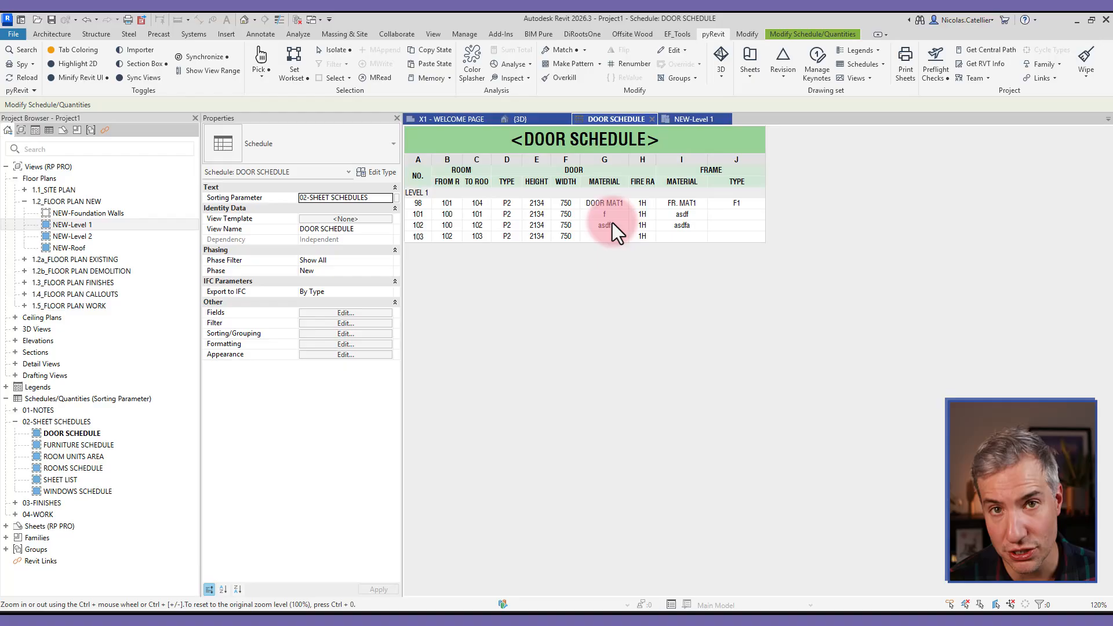
pyautogui.click(673, 50)
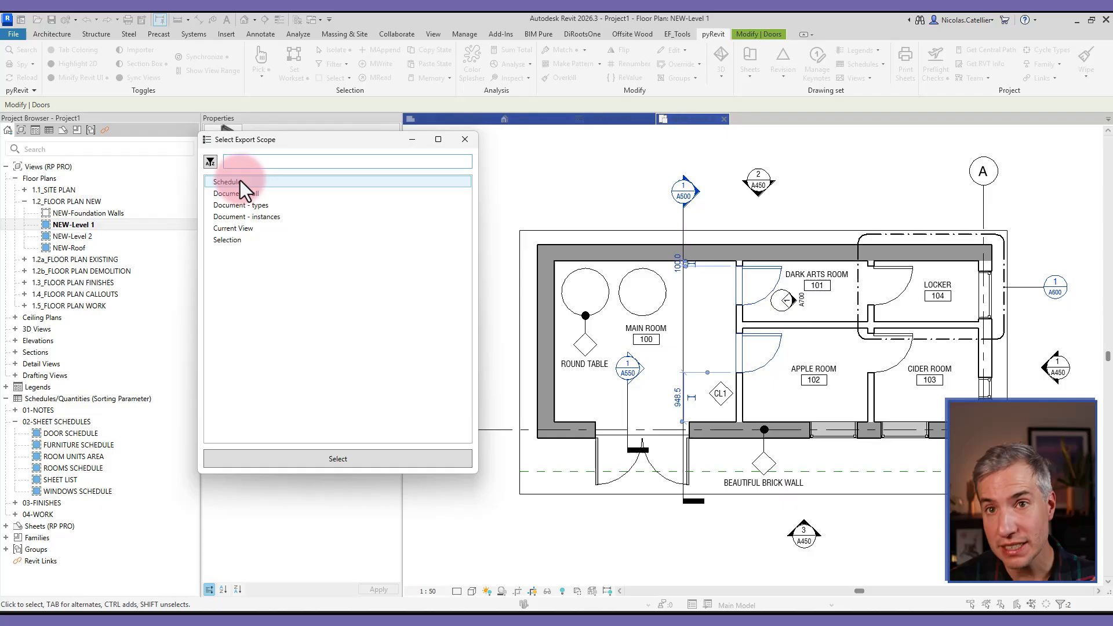
# Export Finish, Frame Material, Frame Type and Head Height for the two selected doors.
pyautogui.click(227, 240)
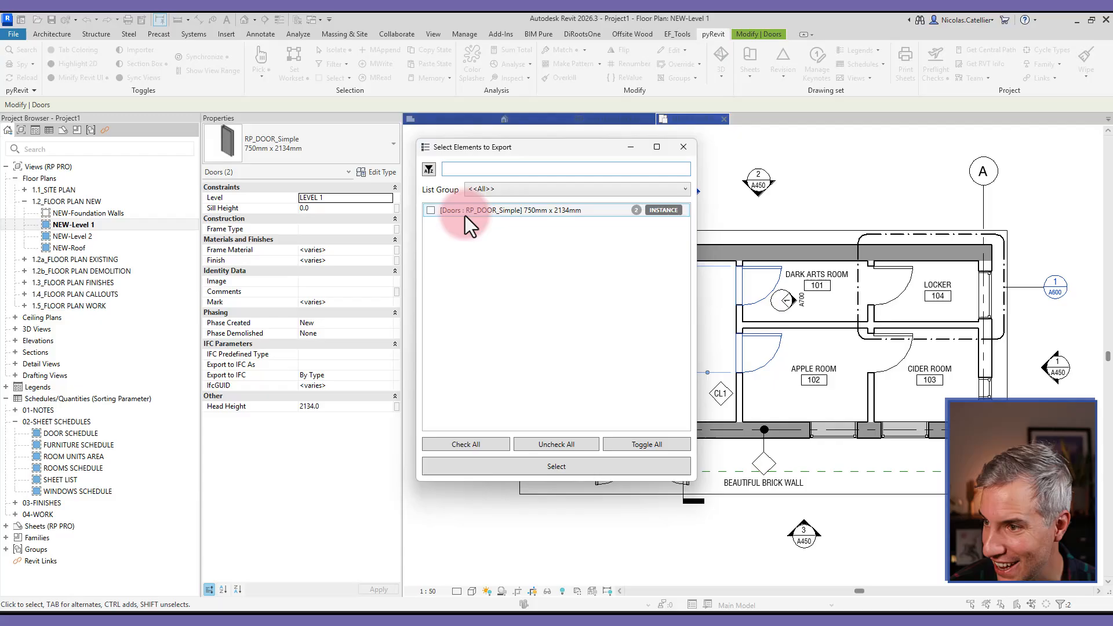
pyautogui.click(430, 210)
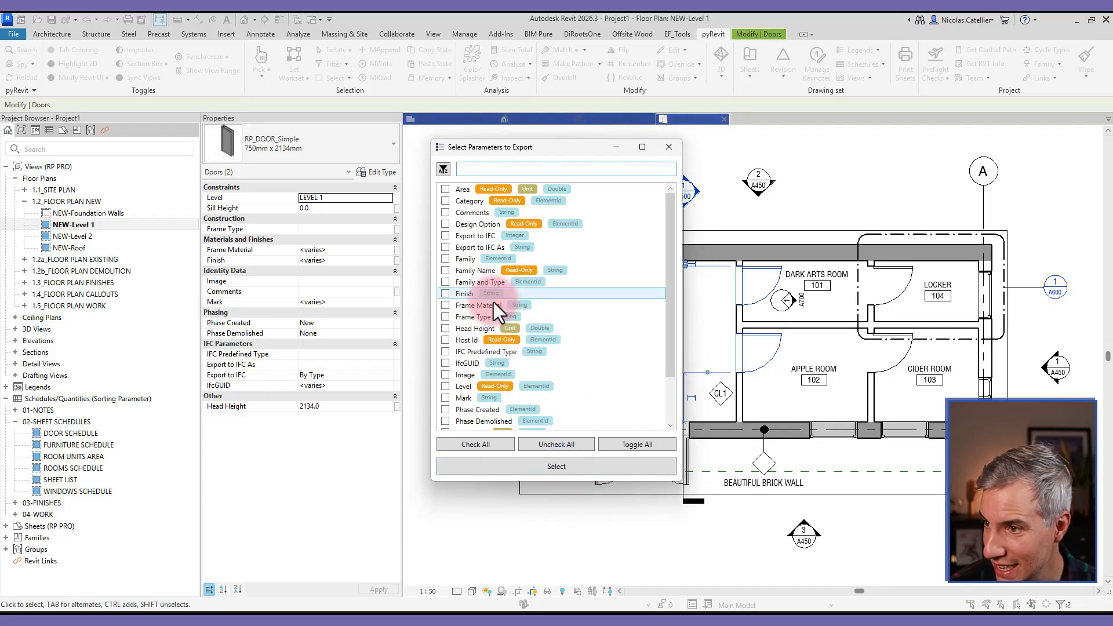
pyautogui.click(446, 305)
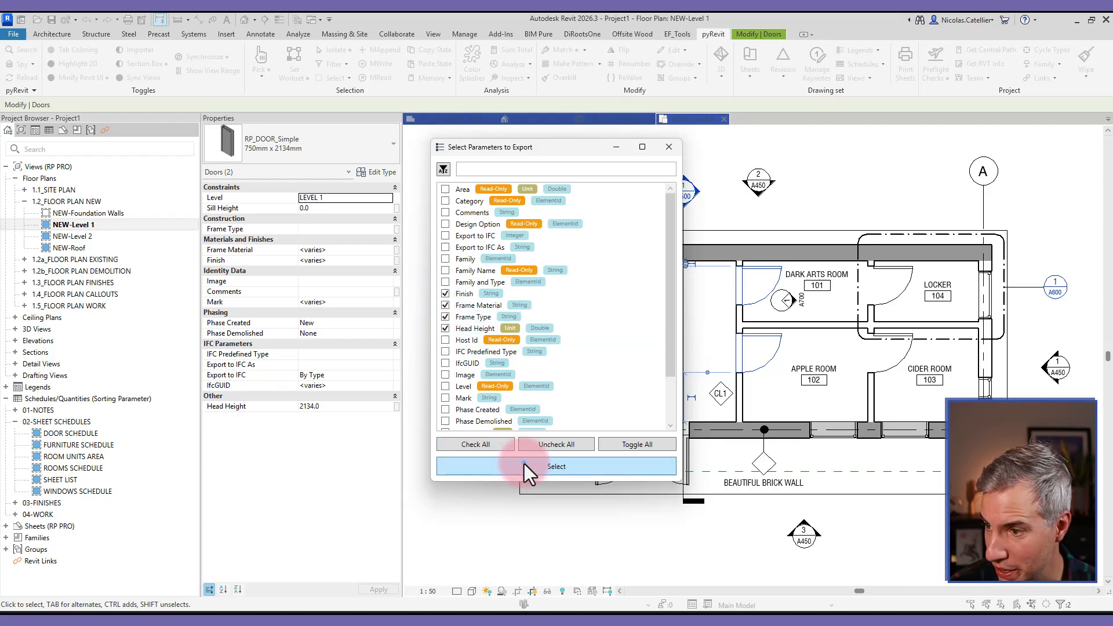
pyautogui.click(556, 466)
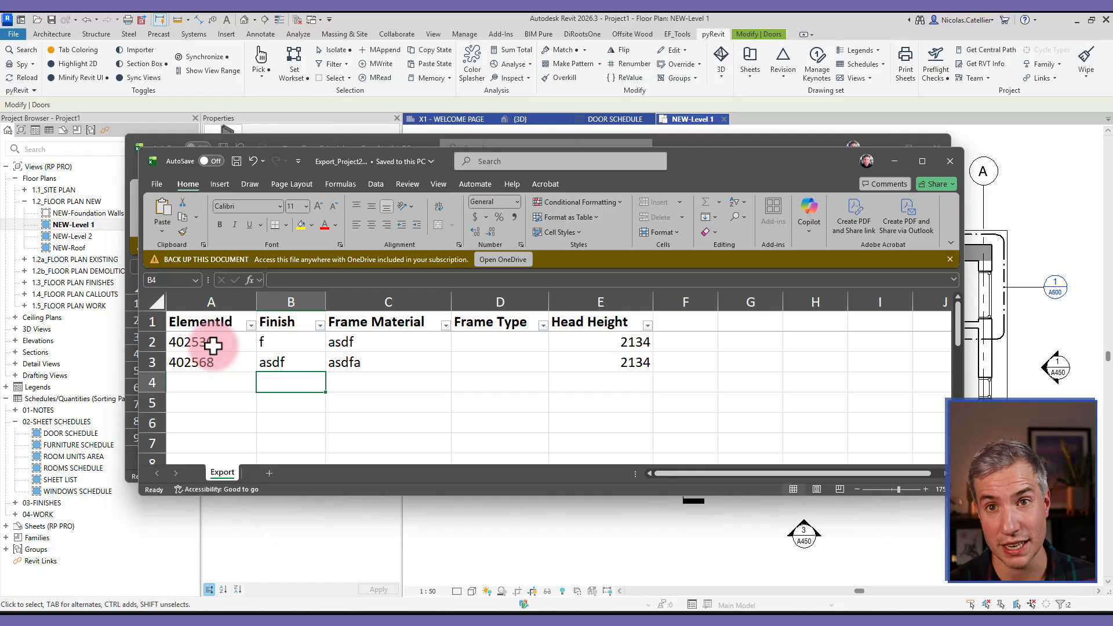
pyautogui.click(206, 71)
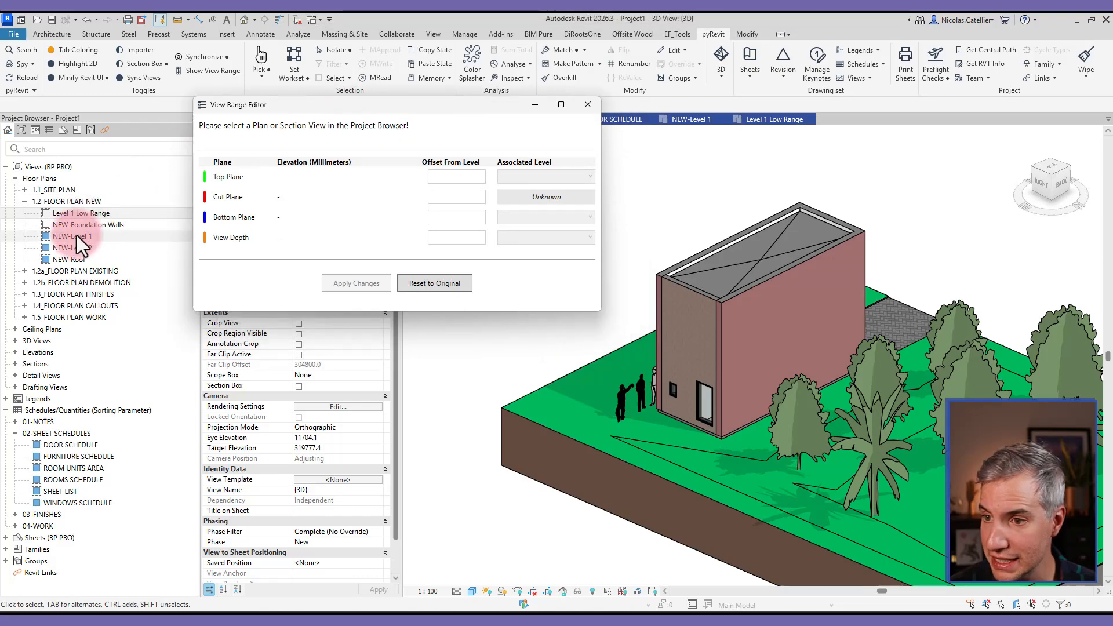
# Review view ranges of NEW-Level 1, Level 1 Low Range, NEW-Level 2; set top offset 2600.
pyautogui.click(72, 236)
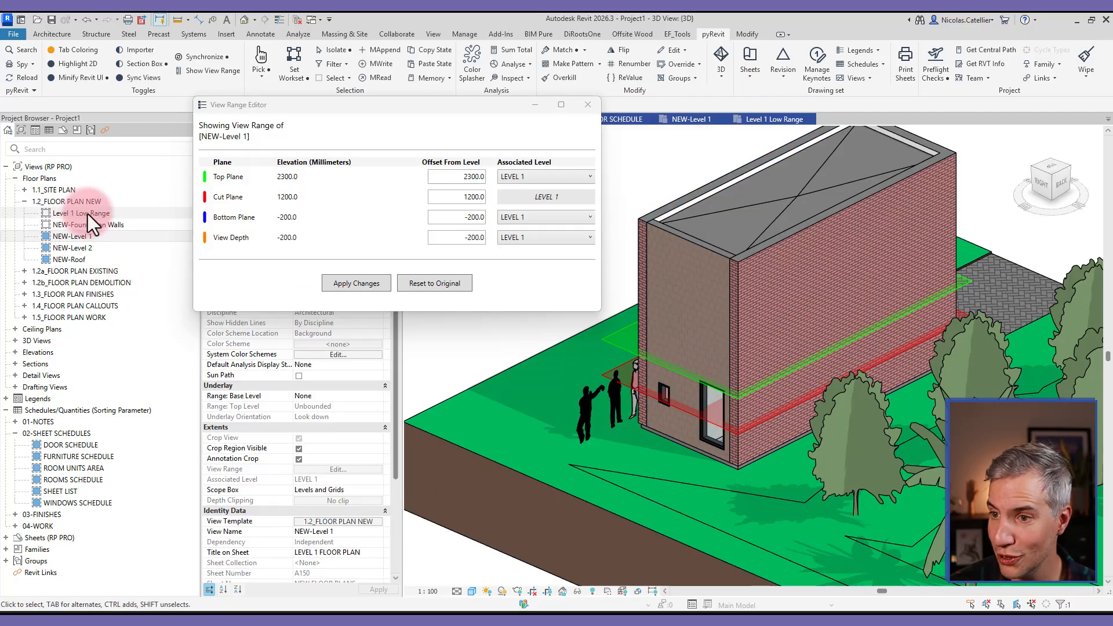
pyautogui.click(79, 213)
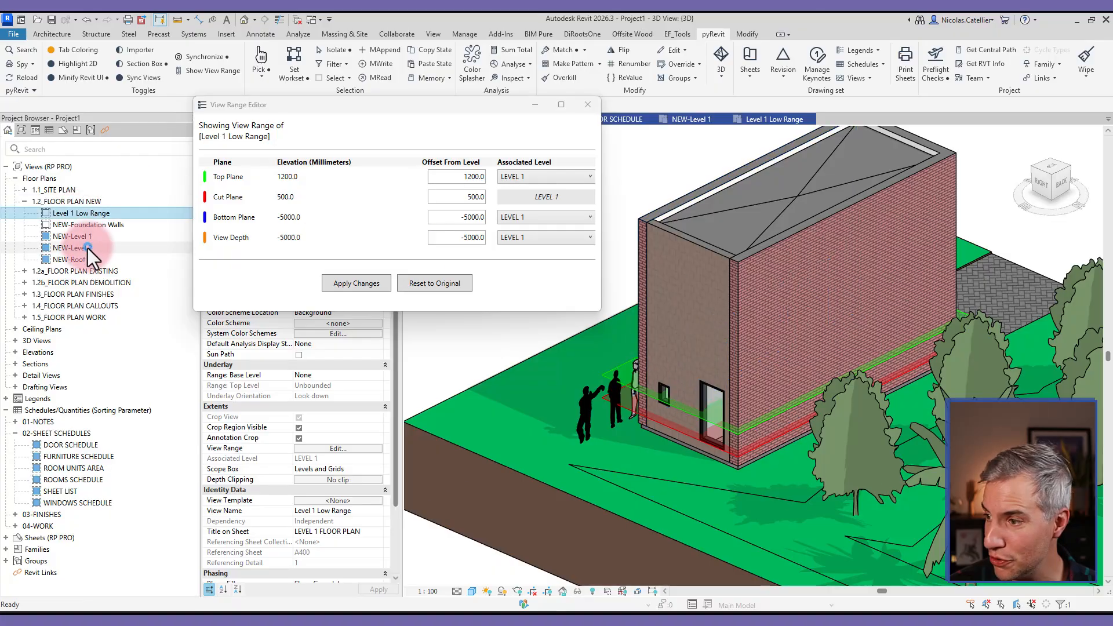
pyautogui.click(72, 247)
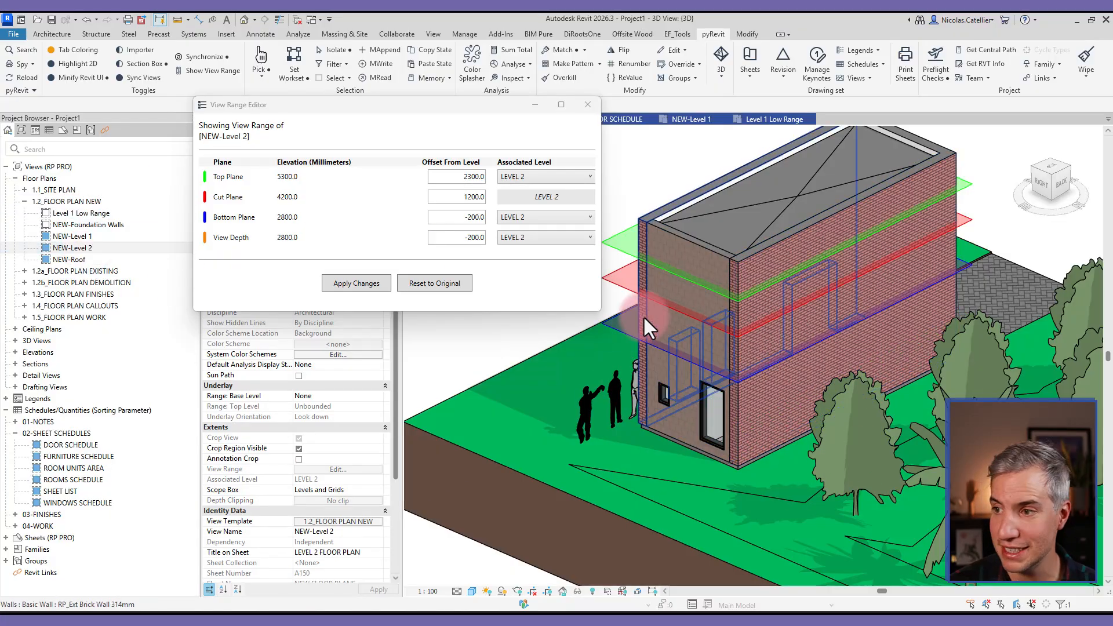
pyautogui.click(456, 176)
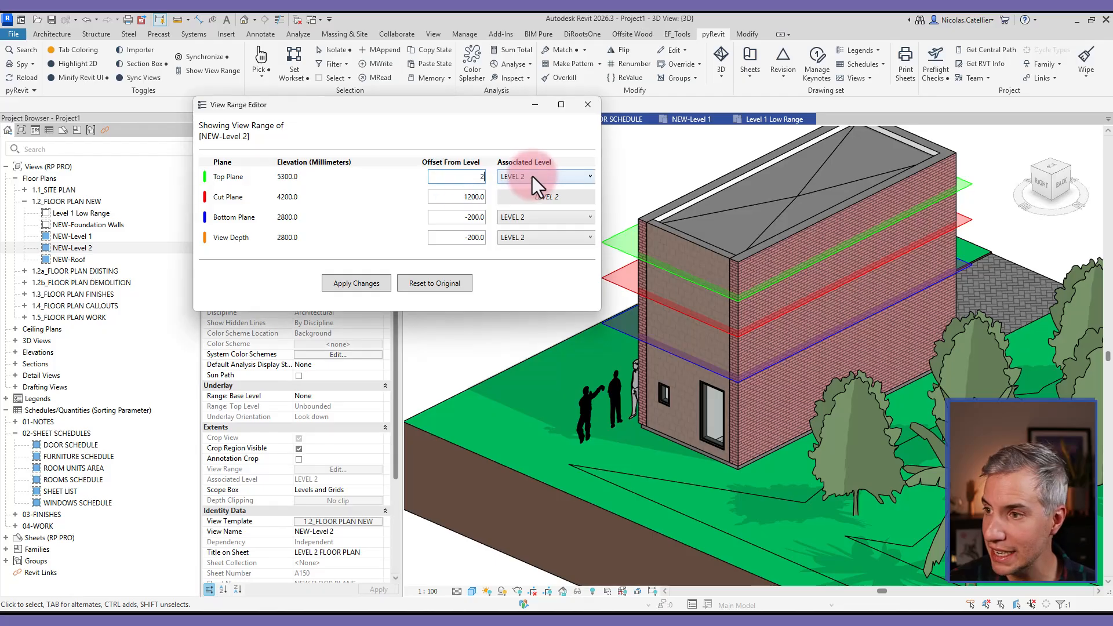
pyautogui.write('2600')
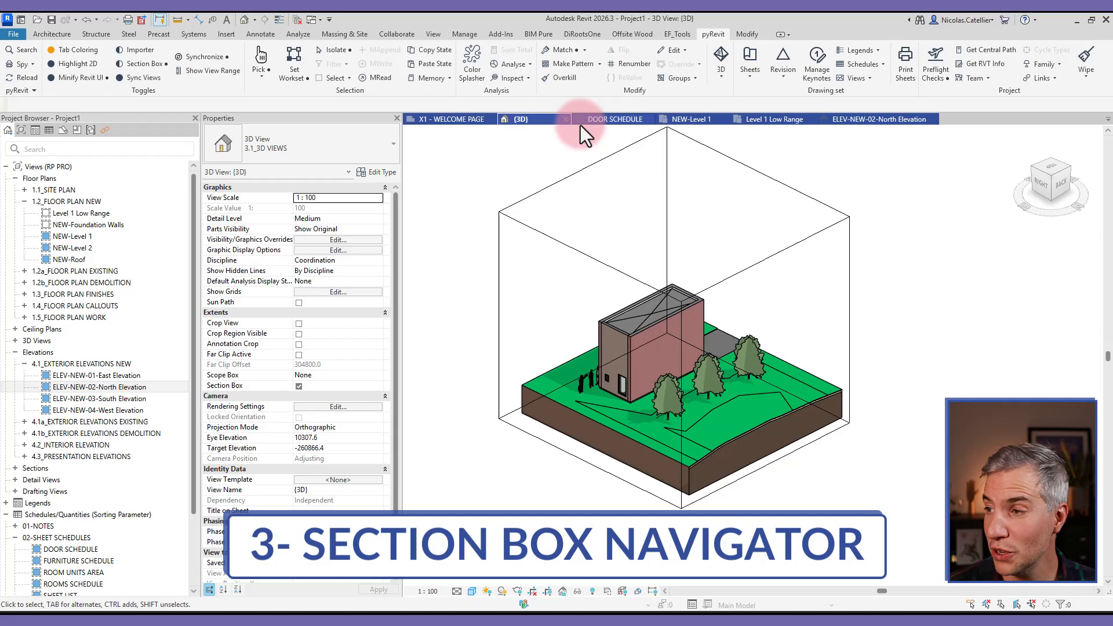
# Launch SectionBox Navigator and step the section box top down several levels.
pyautogui.click(720, 57)
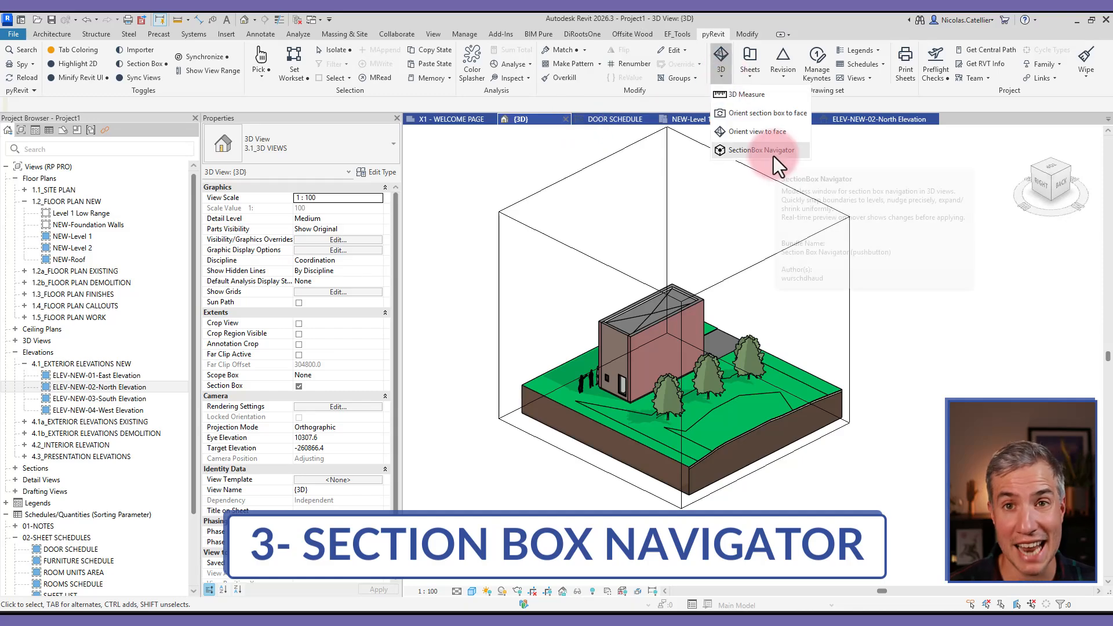
pyautogui.click(759, 150)
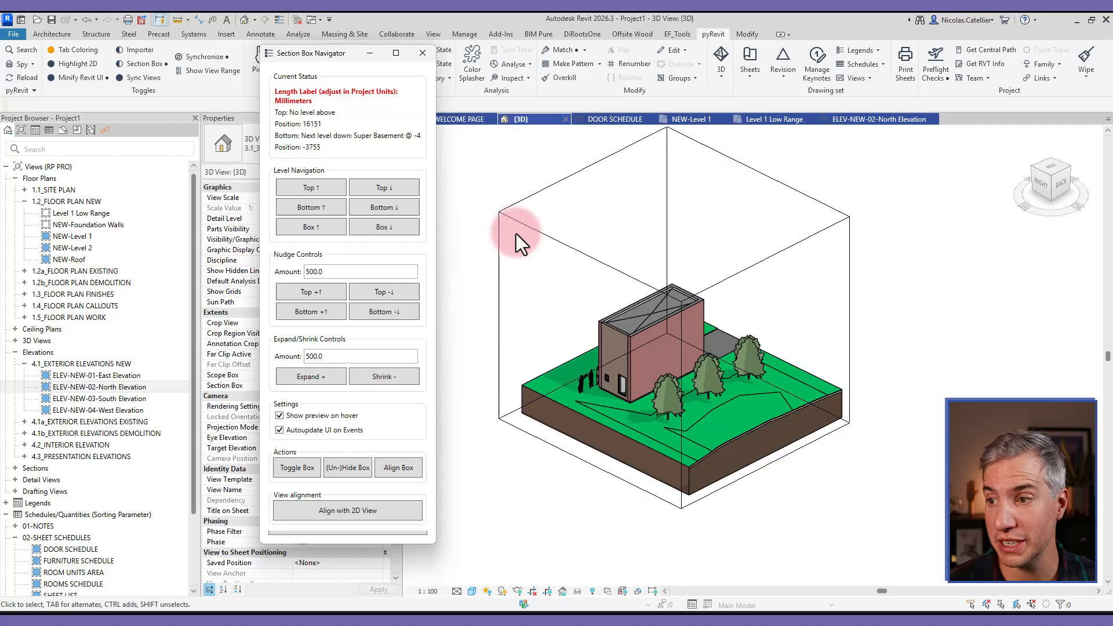
pyautogui.click(383, 187)
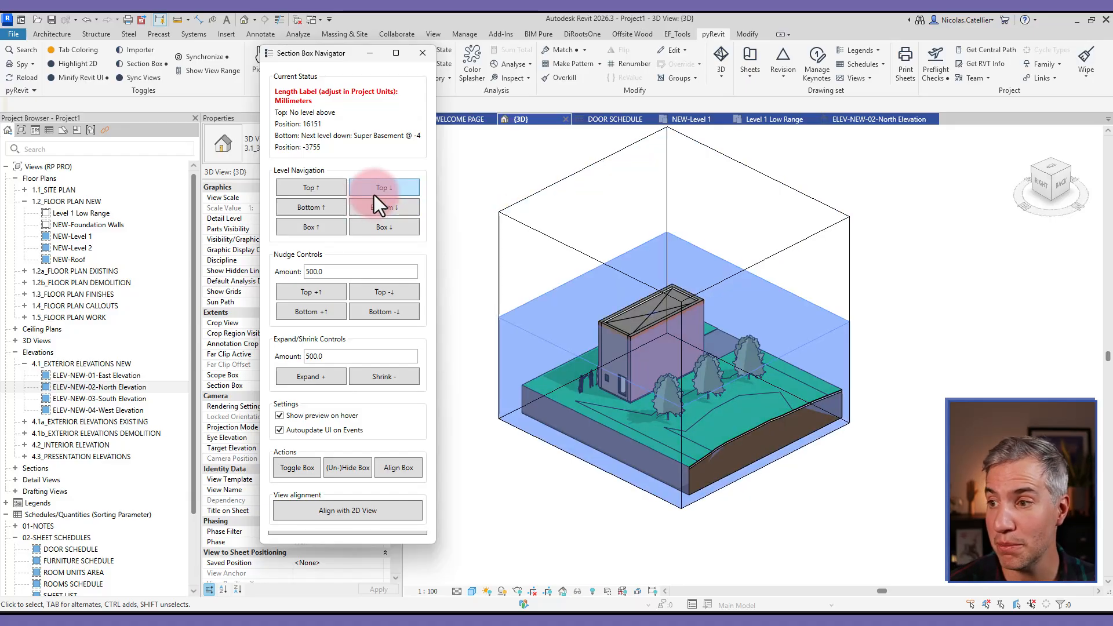
pyautogui.click(383, 187)
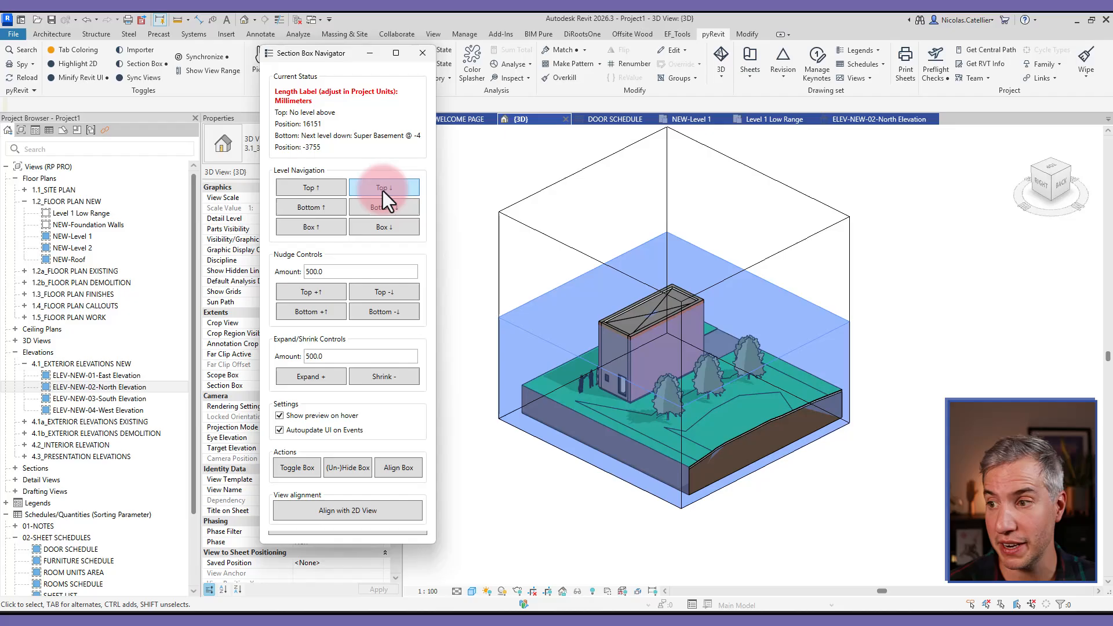
pyautogui.click(383, 187)
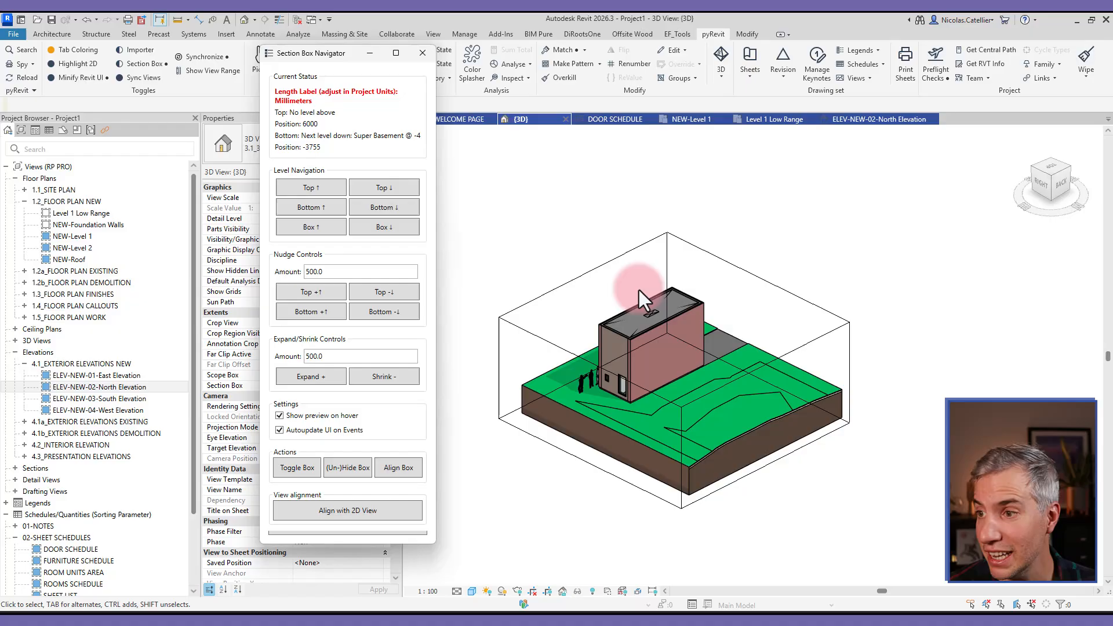
pyautogui.click(383, 187)
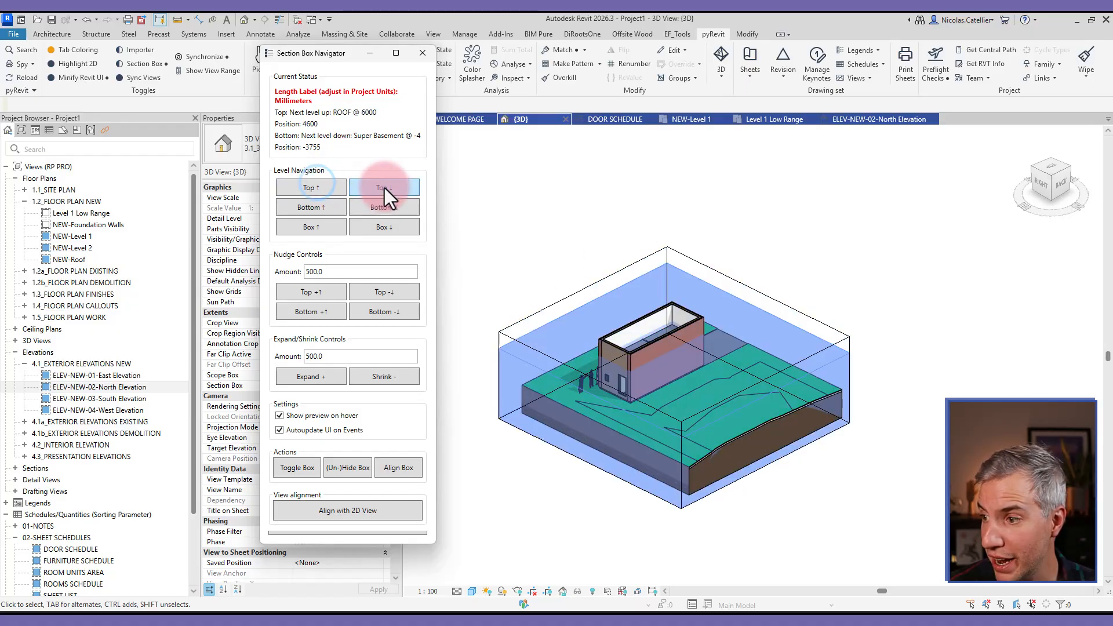
pyautogui.click(384, 188)
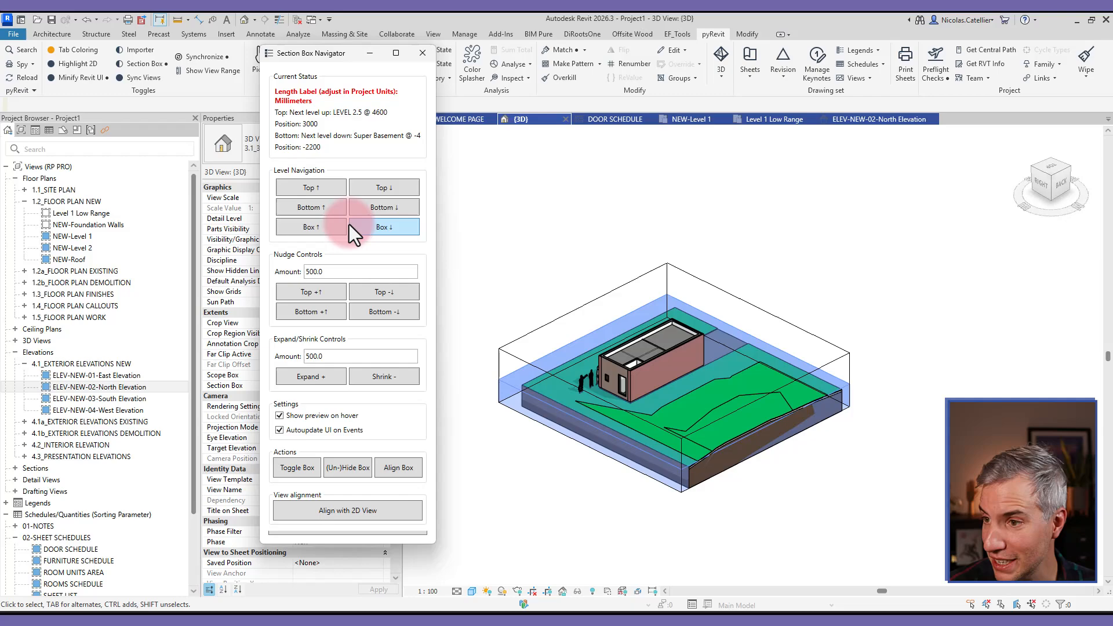
pyautogui.click(310, 226)
pyautogui.write('1000')
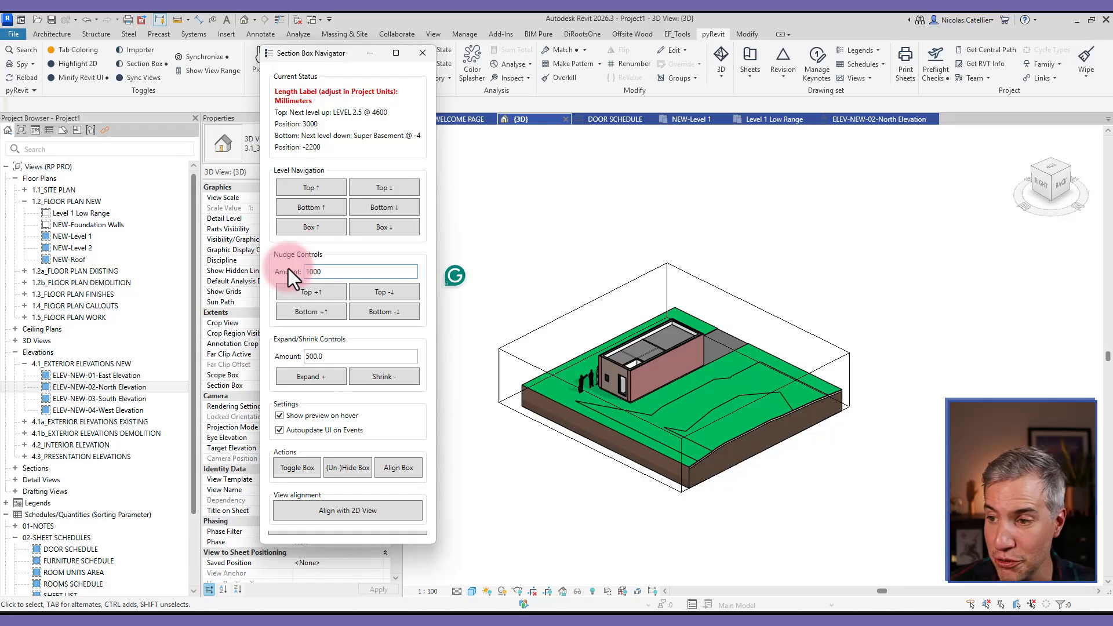
# Nudge the section box top up by 1000, then expand the box by 600 repeatedly.
pyautogui.click(310, 291)
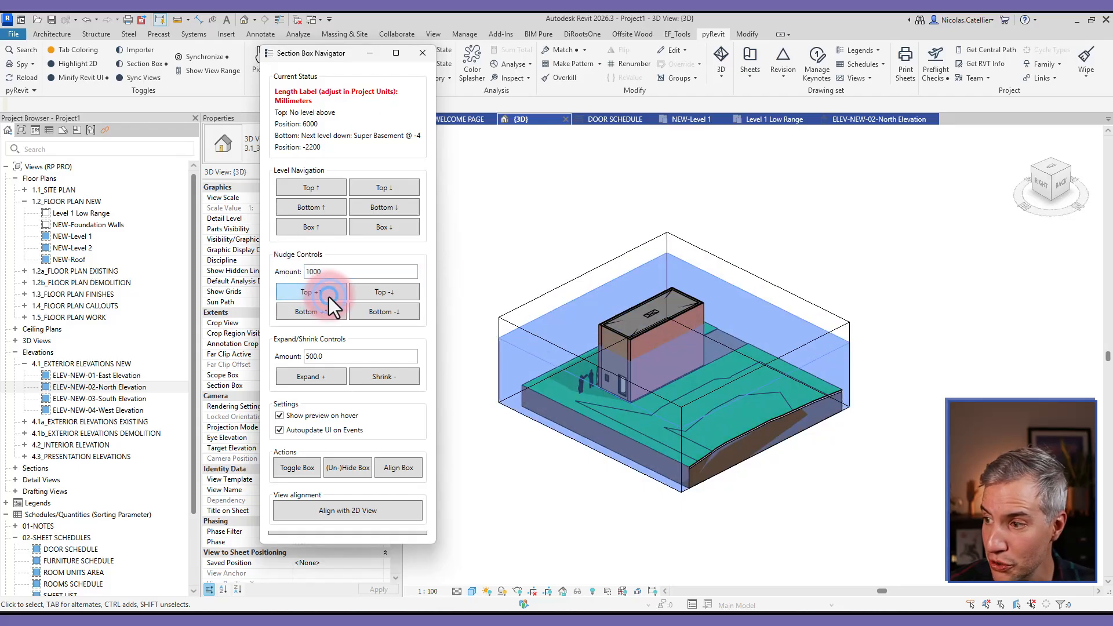
pyautogui.click(310, 291)
pyautogui.write('600')
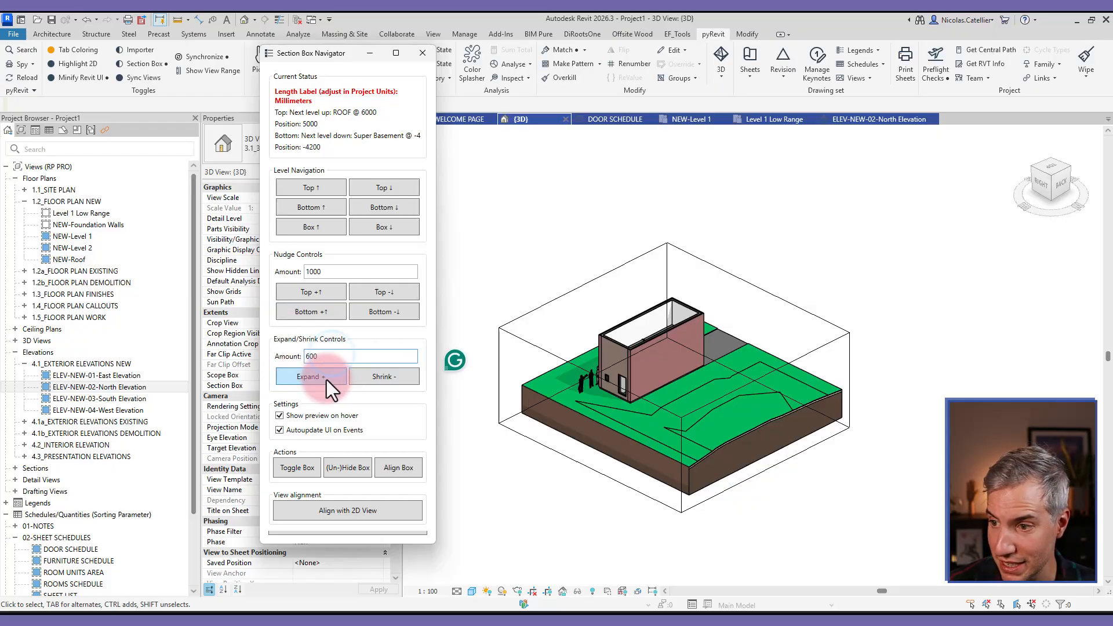
pyautogui.click(310, 376)
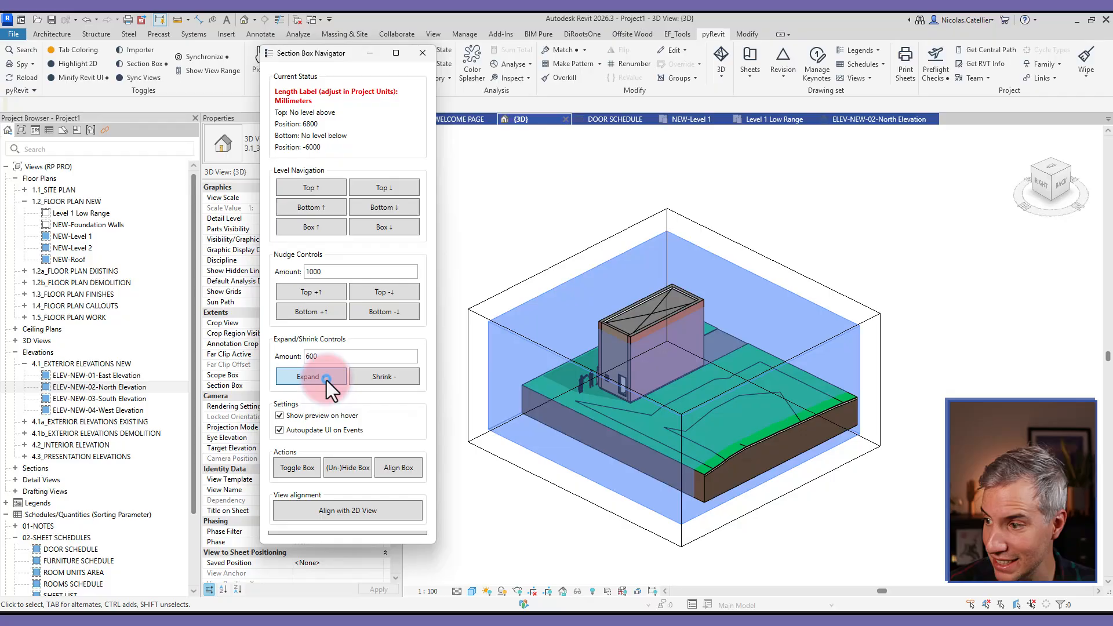
pyautogui.click(308, 376)
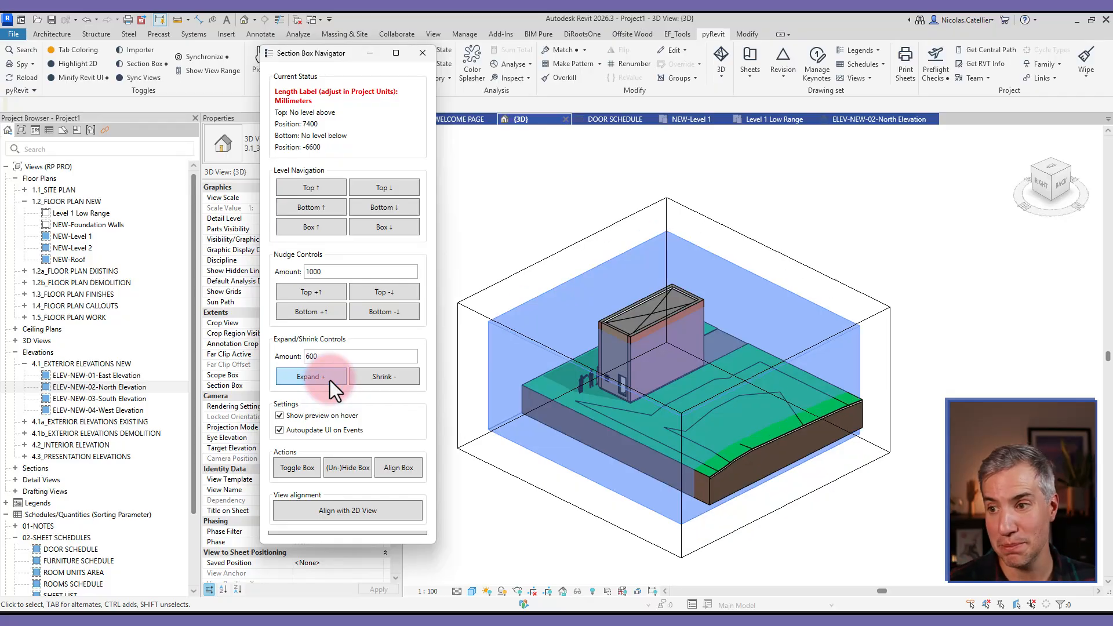
pyautogui.click(310, 291)
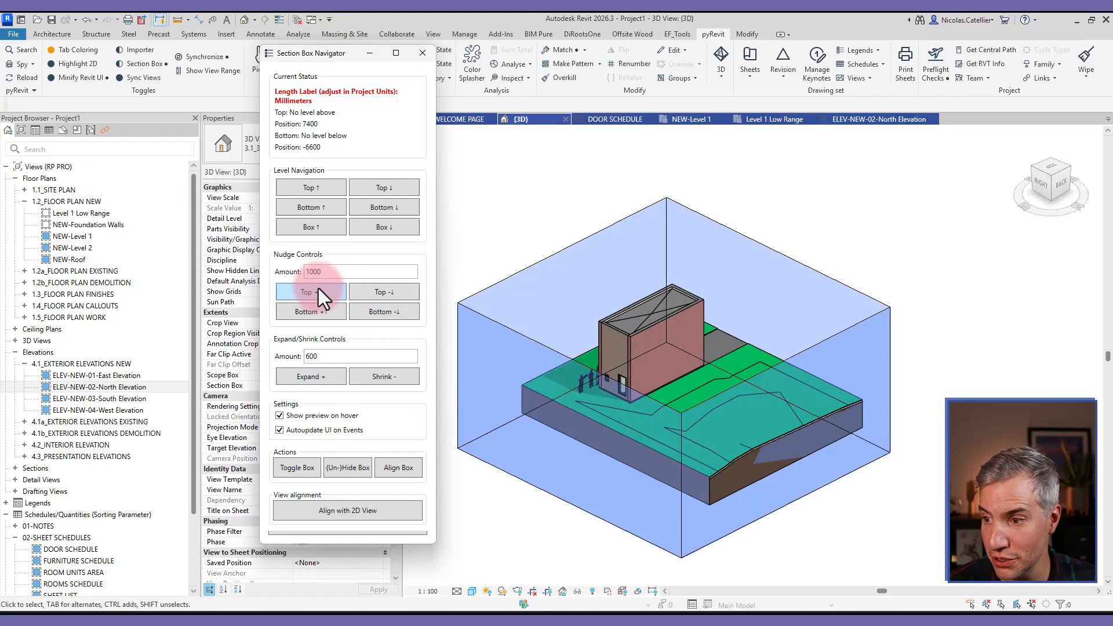
pyautogui.click(383, 376)
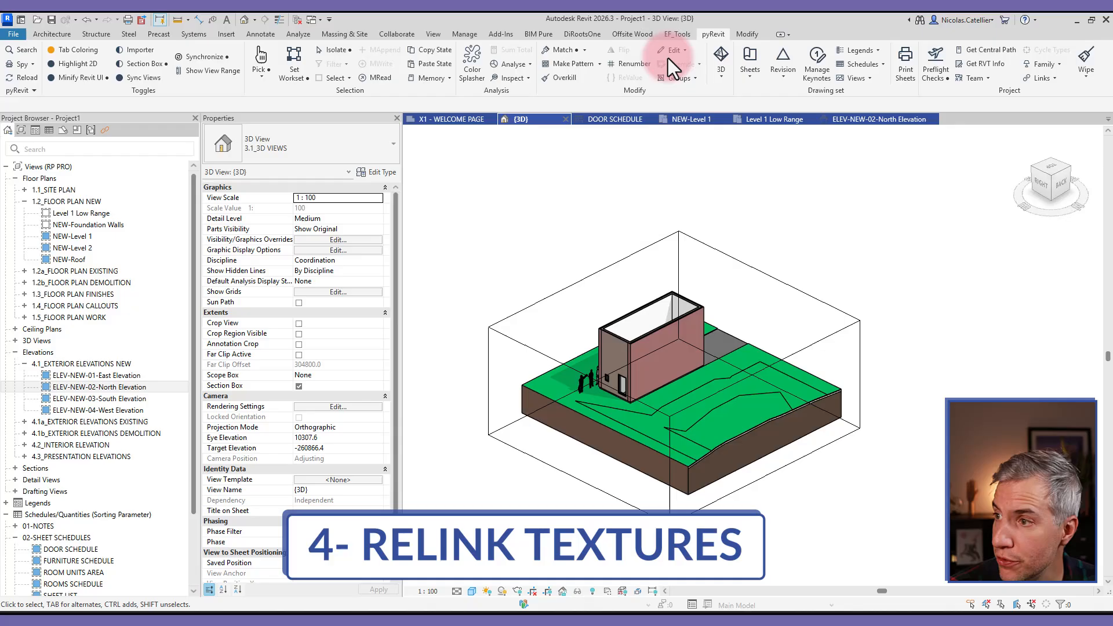
pyautogui.click(670, 50)
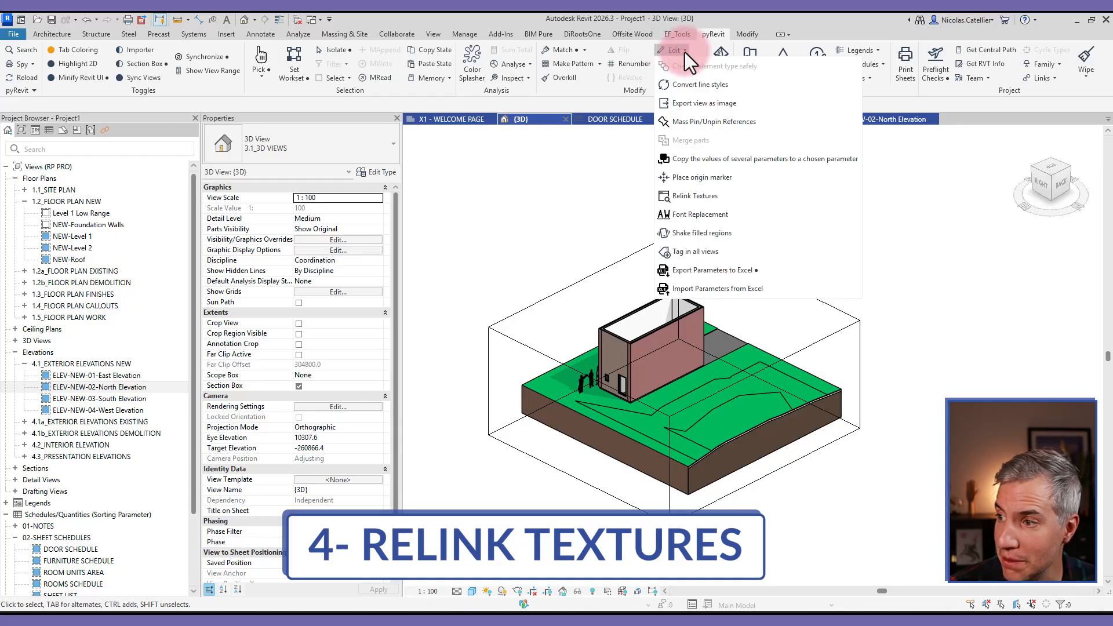
pyautogui.click(694, 196)
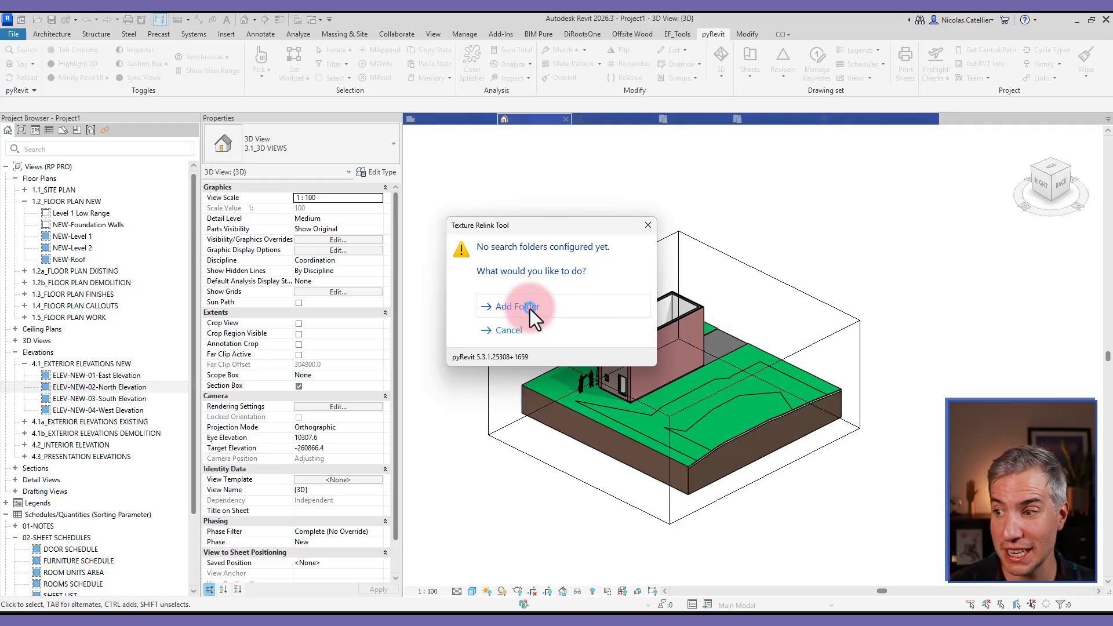
pyautogui.click(509, 306)
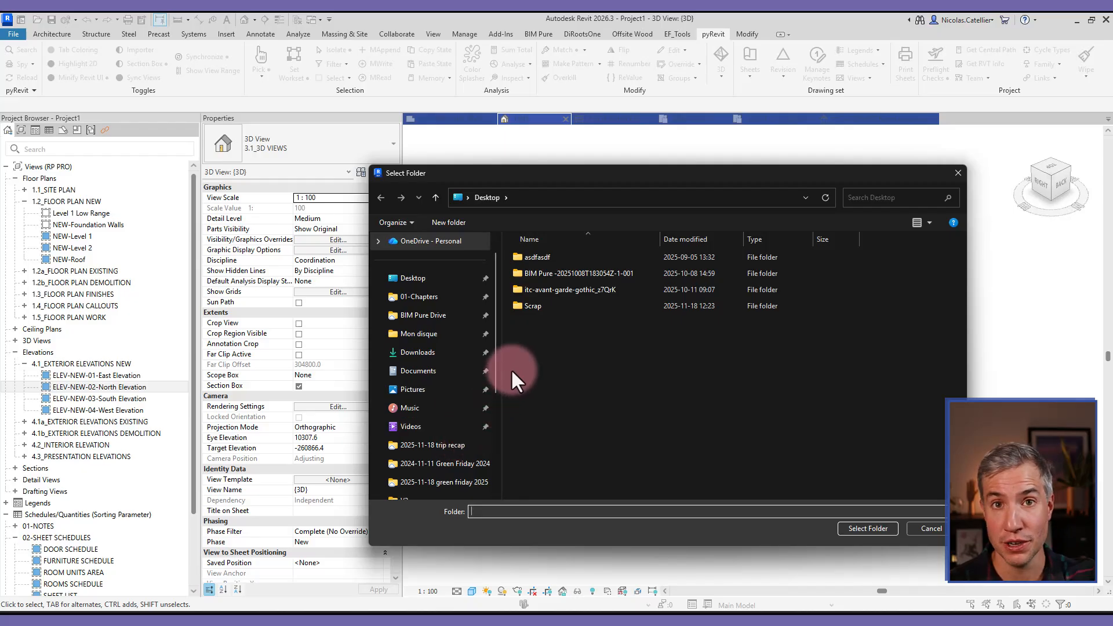
pyautogui.moveTo(592, 343)
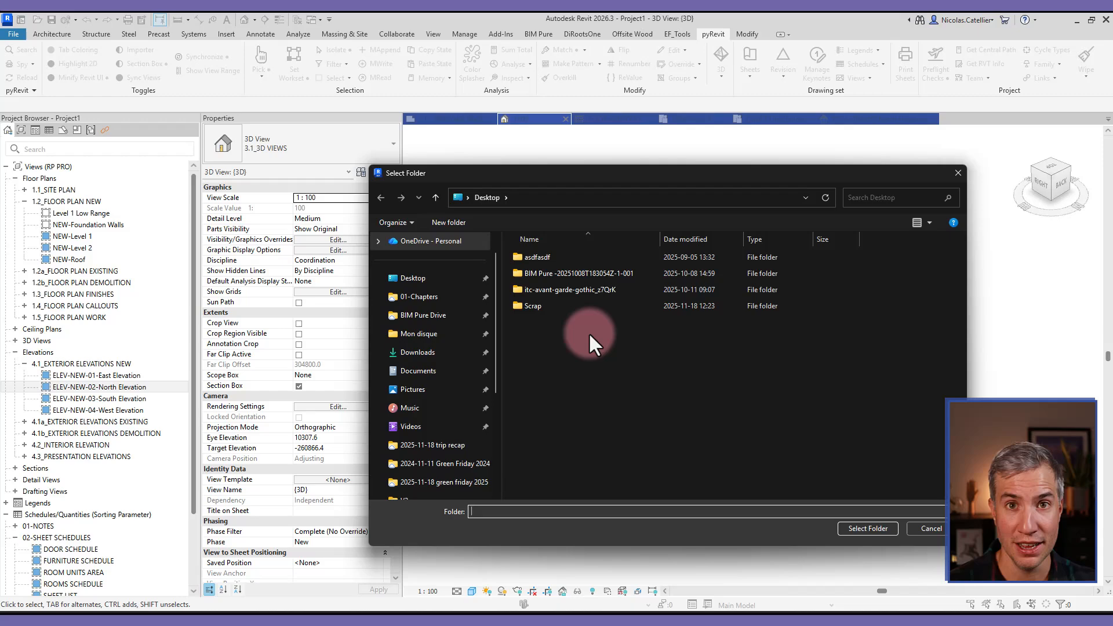
pyautogui.moveTo(598, 379)
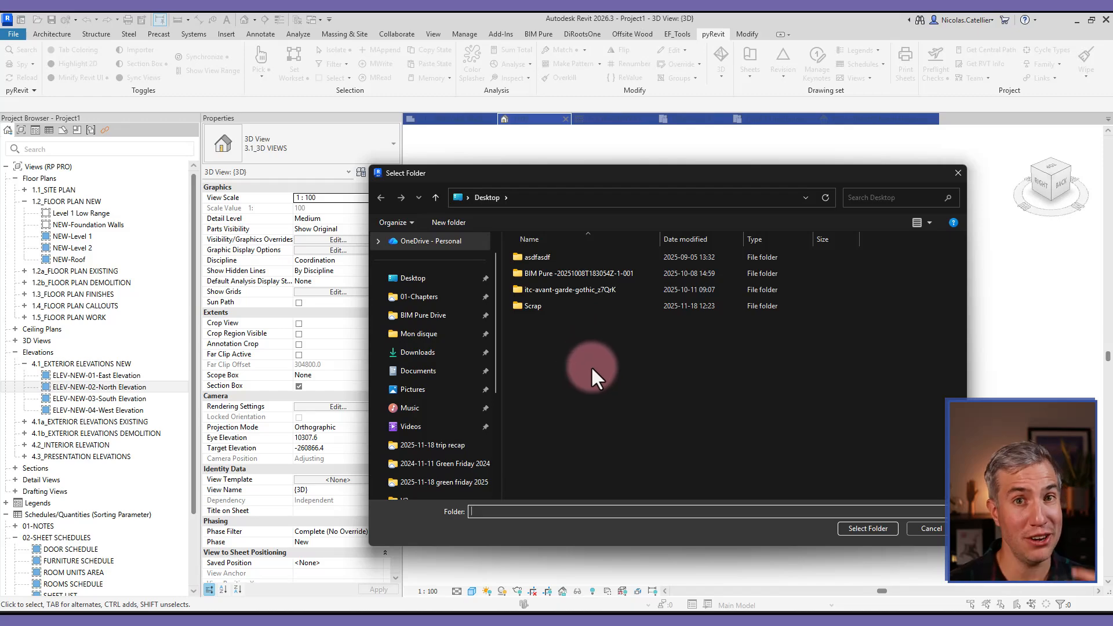
pyautogui.click(930, 528)
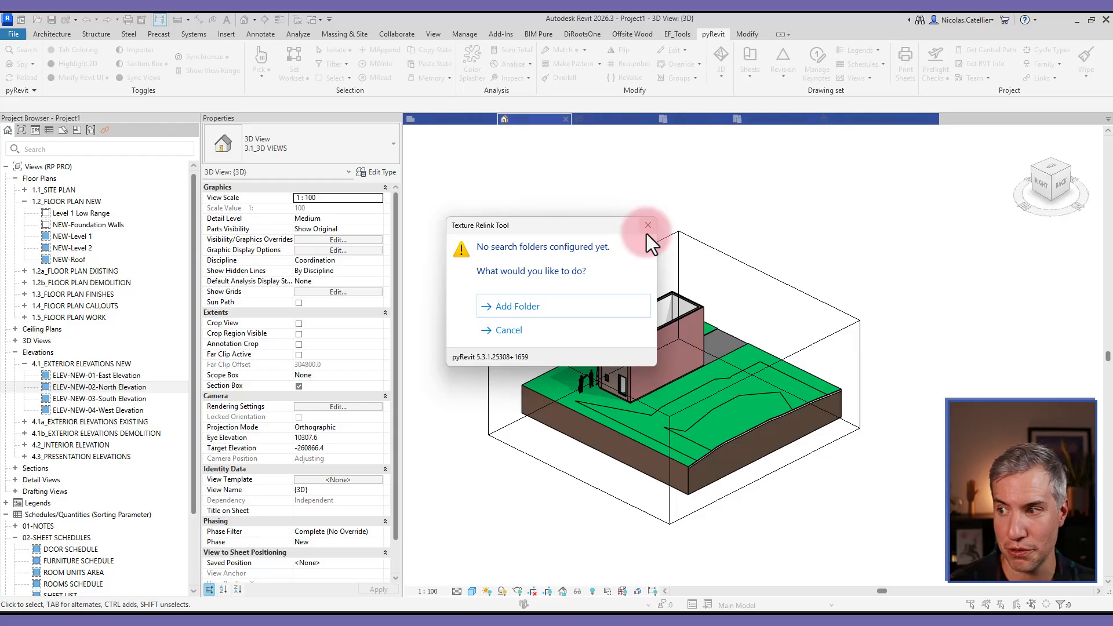
pyautogui.click(647, 225)
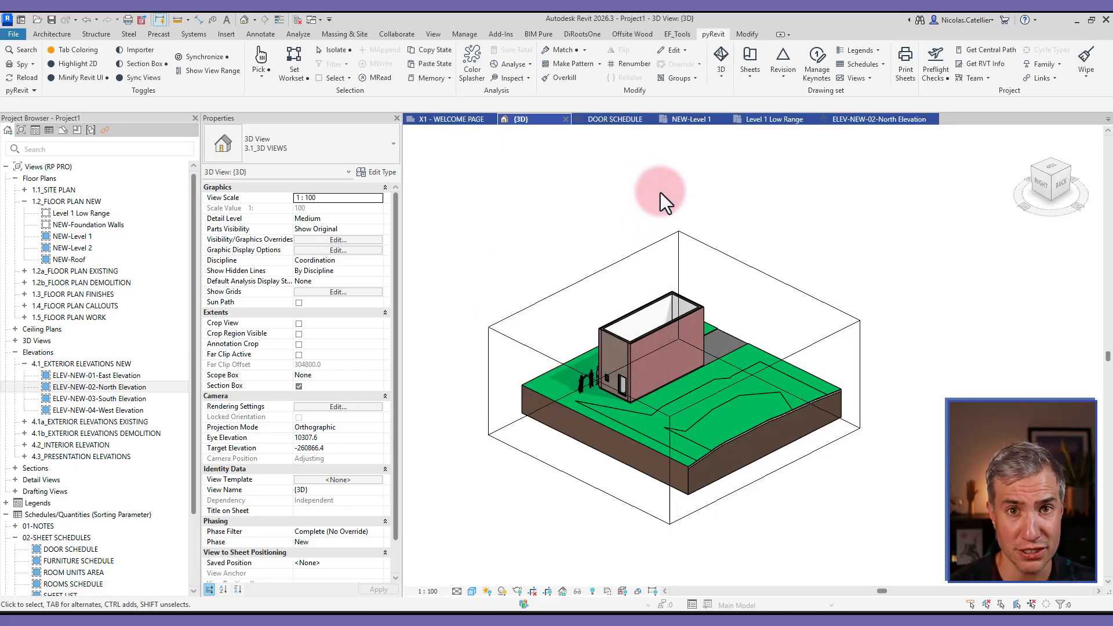
# In the NEW-Level 1 plan, start Params2Param on the Doors category.
pyautogui.click(689, 119)
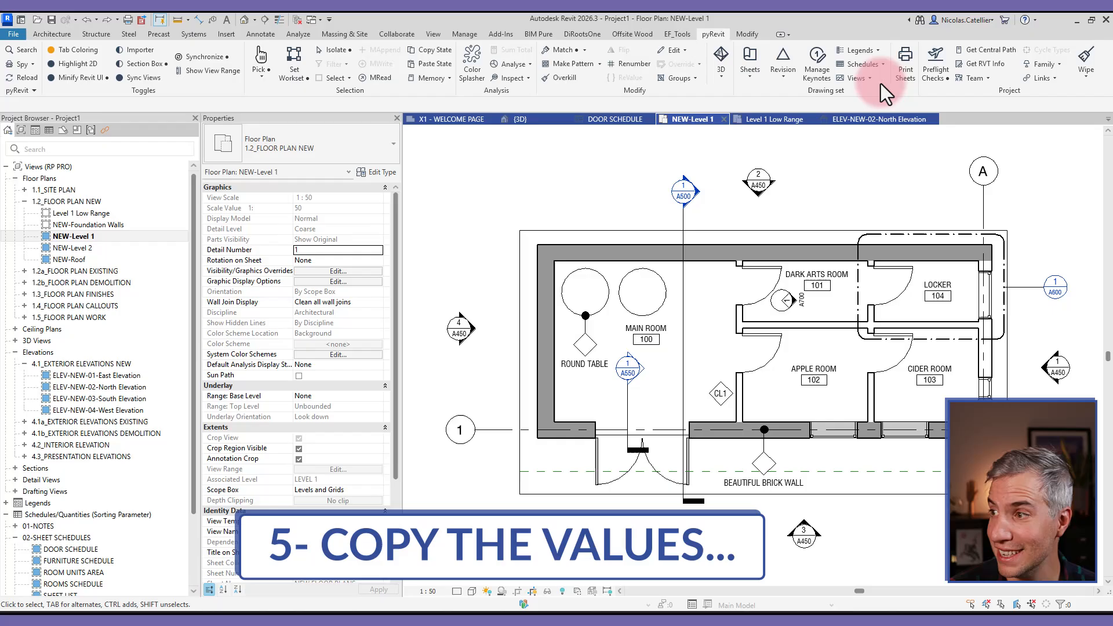
pyautogui.click(672, 50)
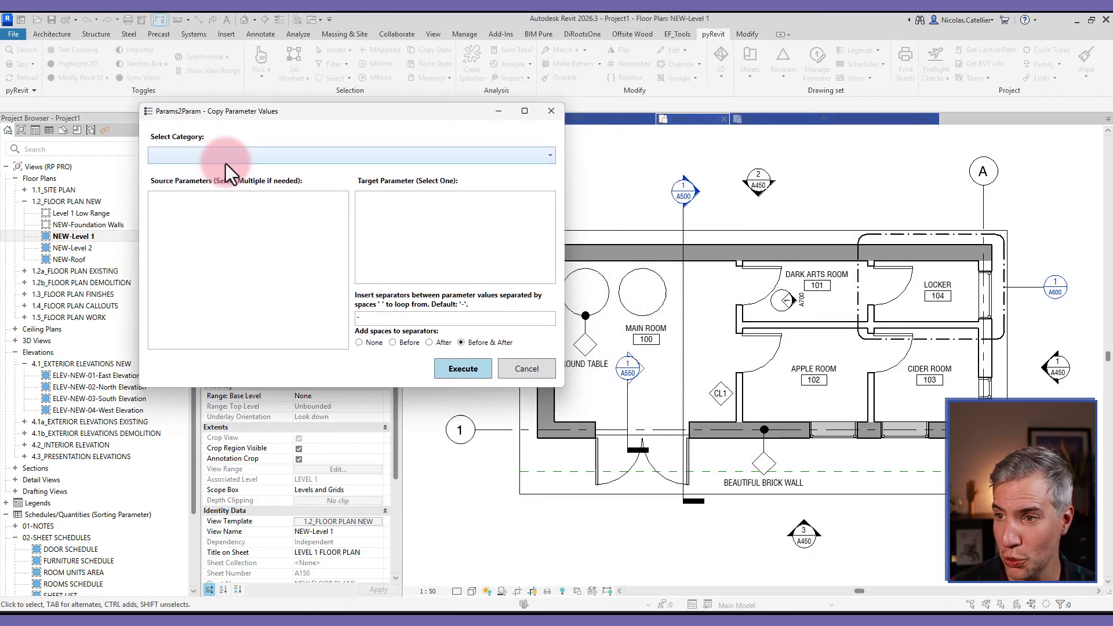
pyautogui.click(348, 154)
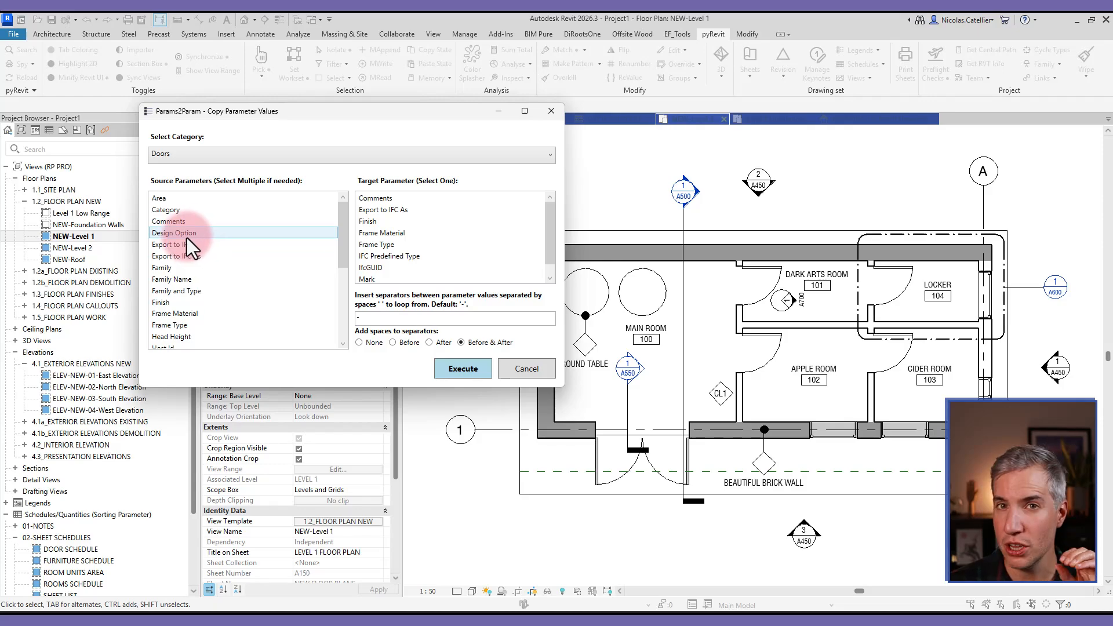
pyautogui.click(171, 279)
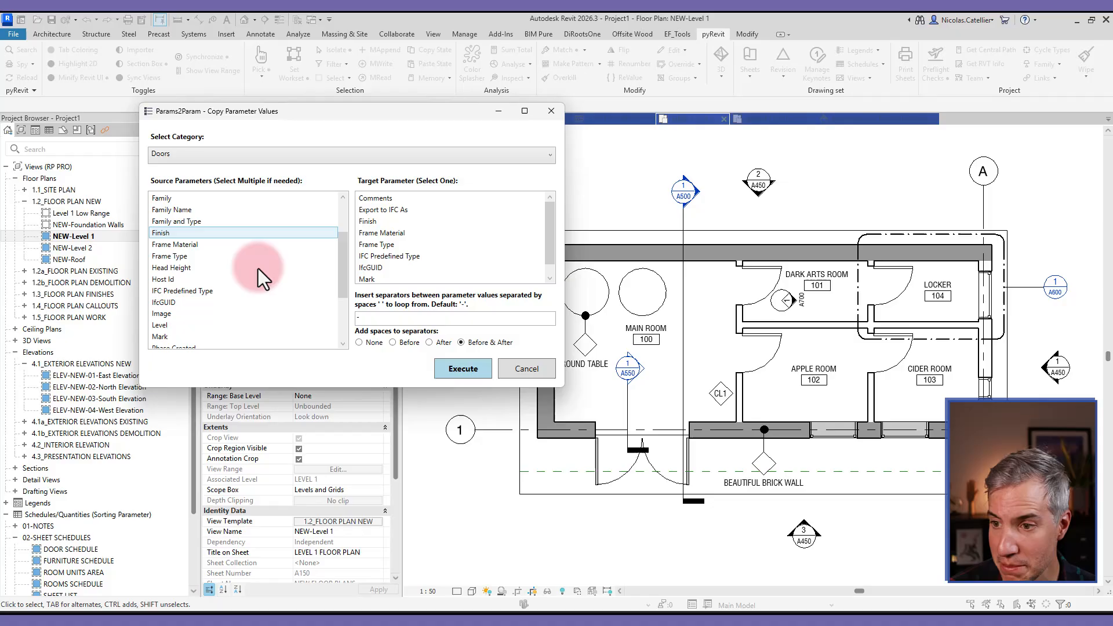
# Select Level and Mark as source parameters and Comments as the target.
pyautogui.click(160, 336)
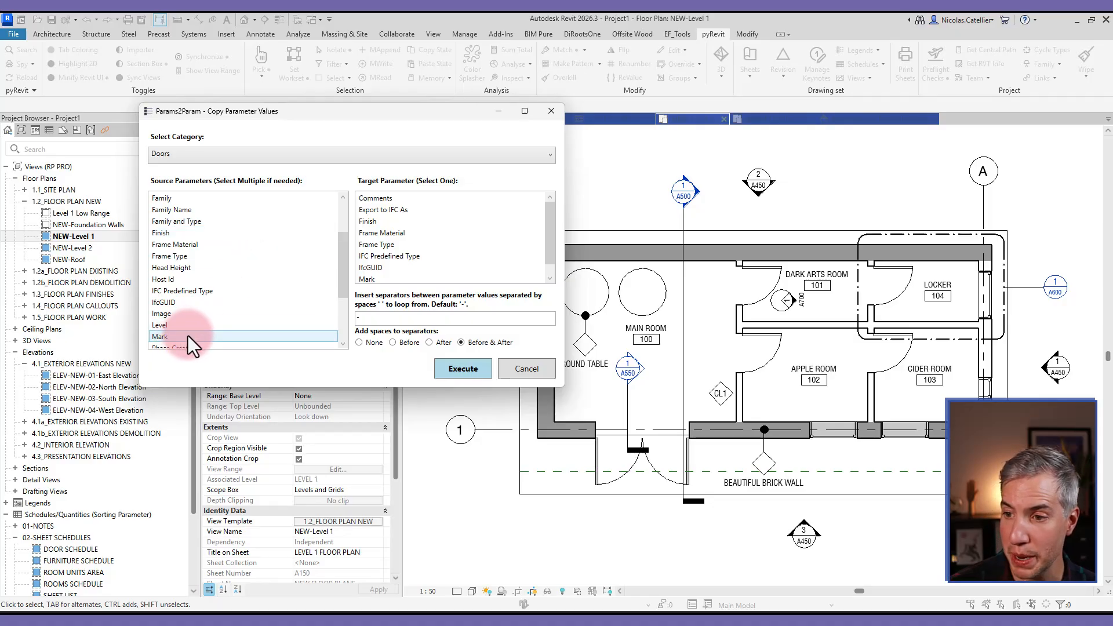
pyautogui.click(160, 325)
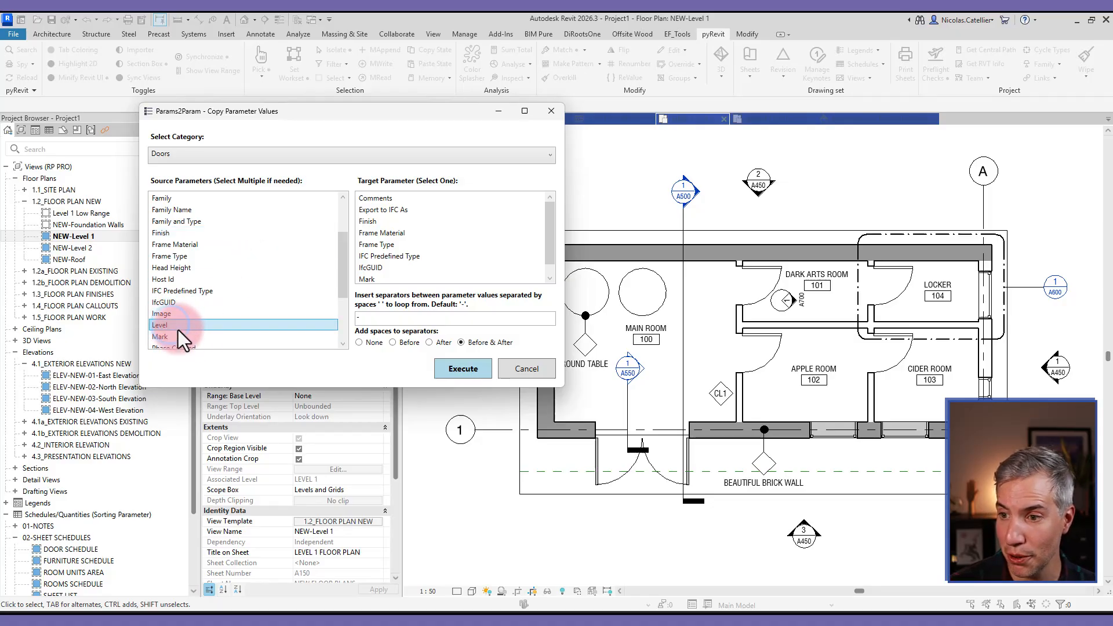
pyautogui.click(160, 337)
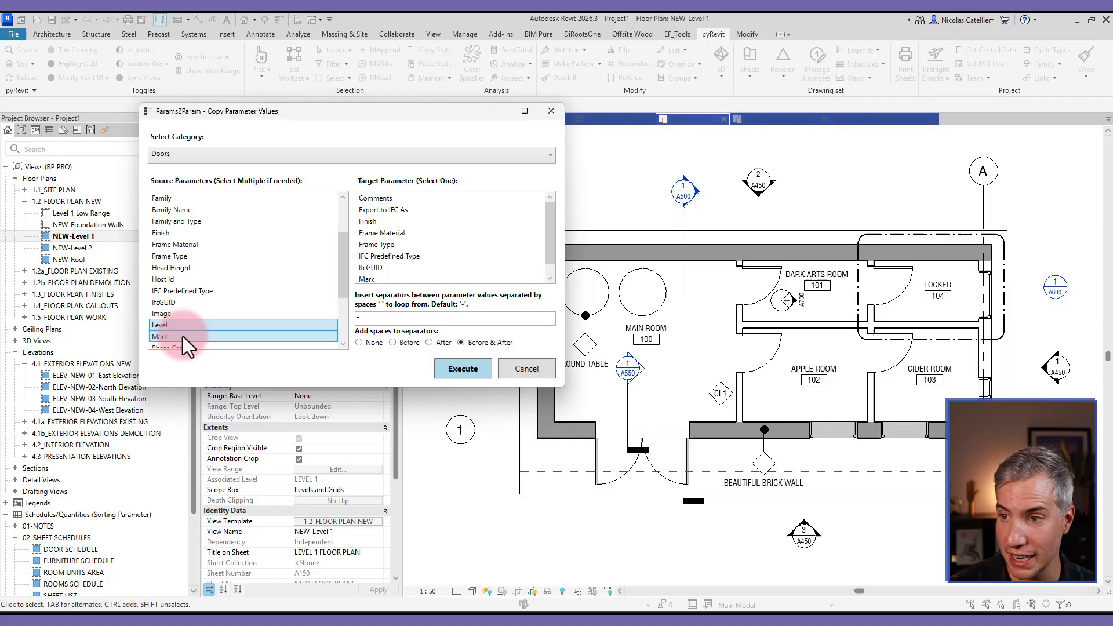
pyautogui.click(389, 268)
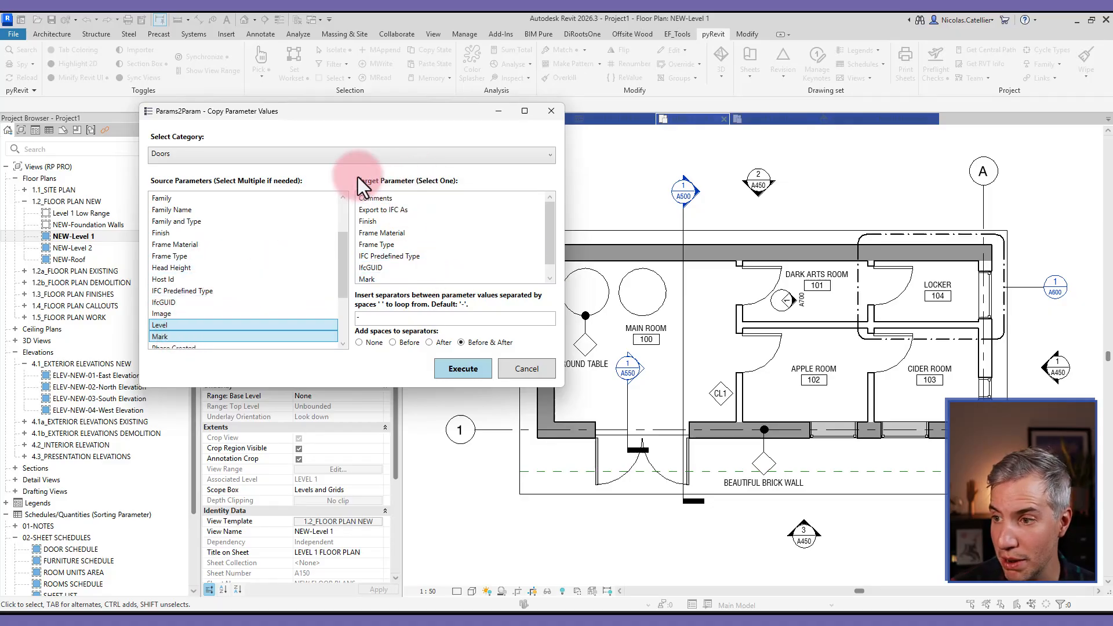
pyautogui.click(374, 199)
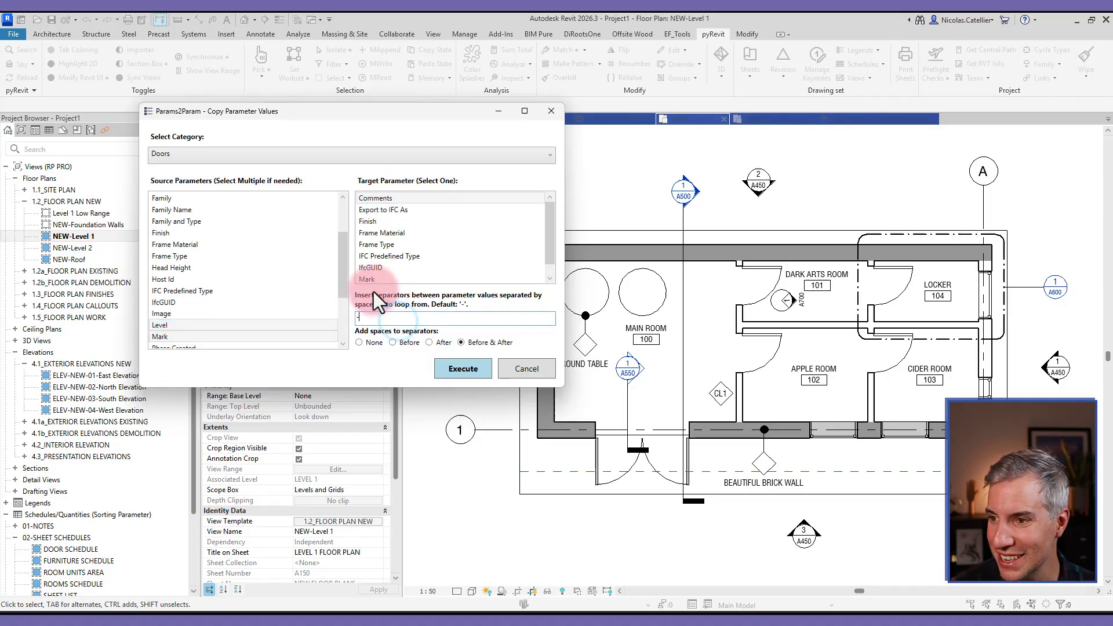
# Use a '-' separator with no spaces and execute, updating six doors.
pyautogui.click(163, 303)
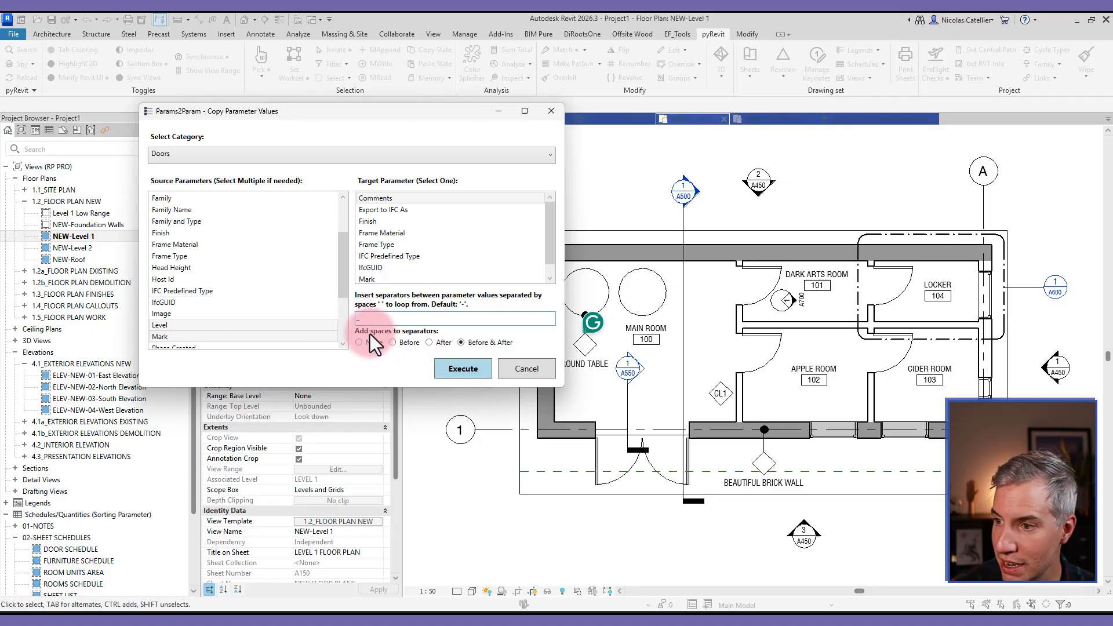
pyautogui.click(359, 342)
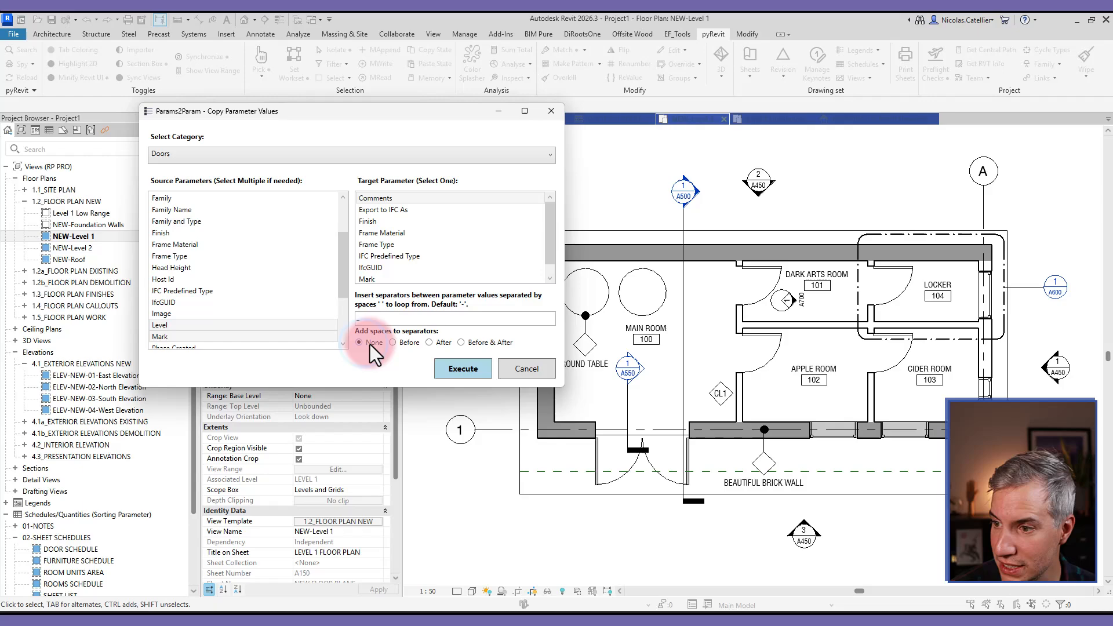
pyautogui.click(463, 368)
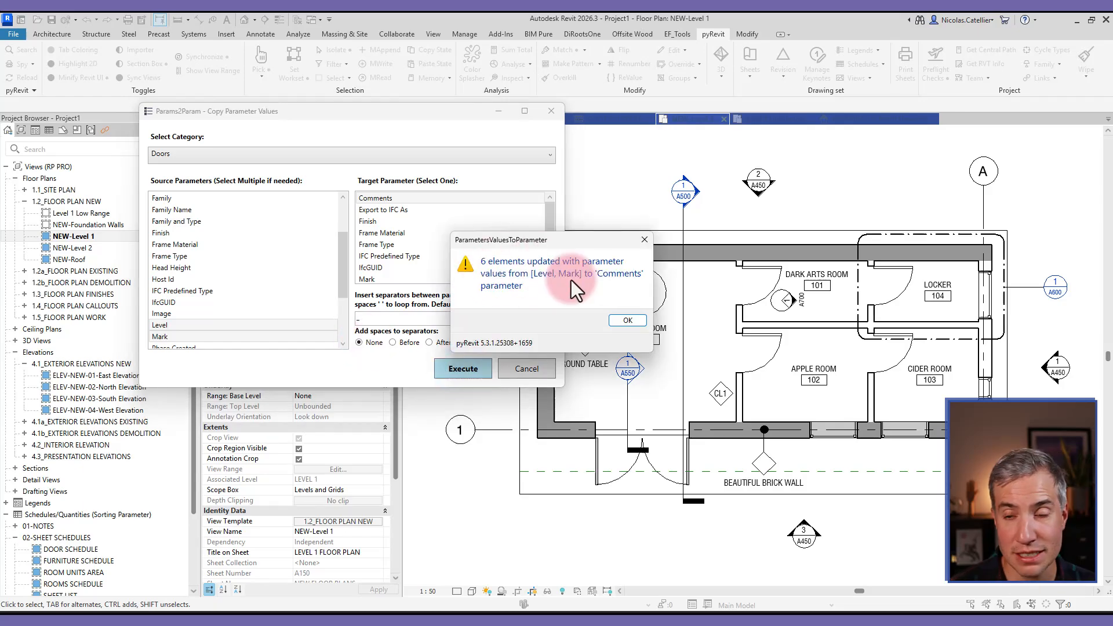
# Dismiss the update message, select a door in the plan, then open the pyRevit sponsorship page.
pyautogui.click(625, 320)
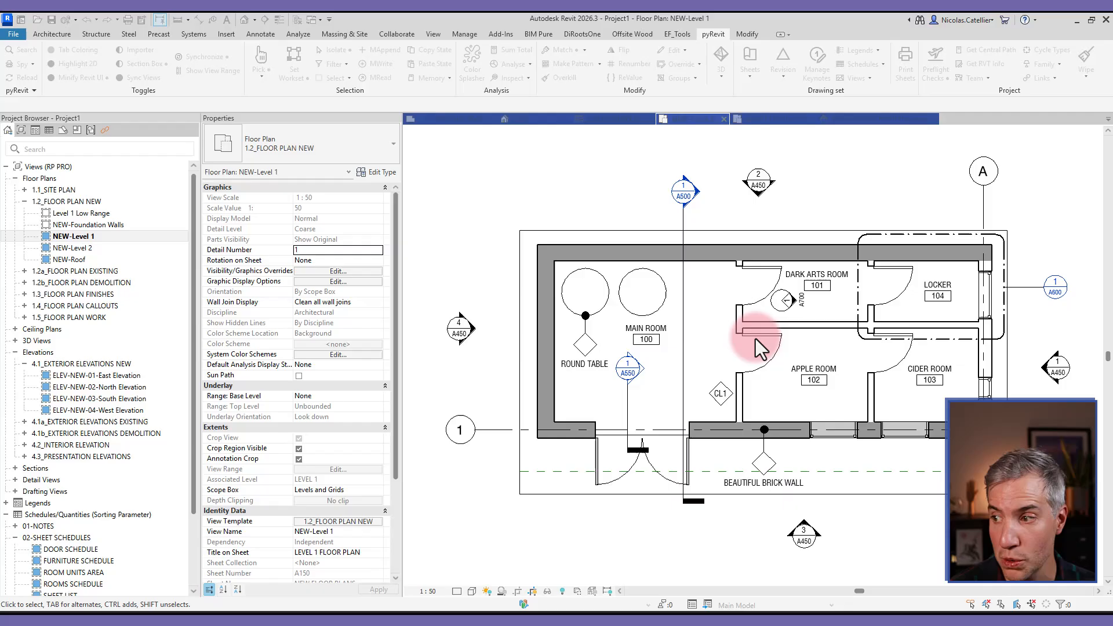
pyautogui.click(774, 337)
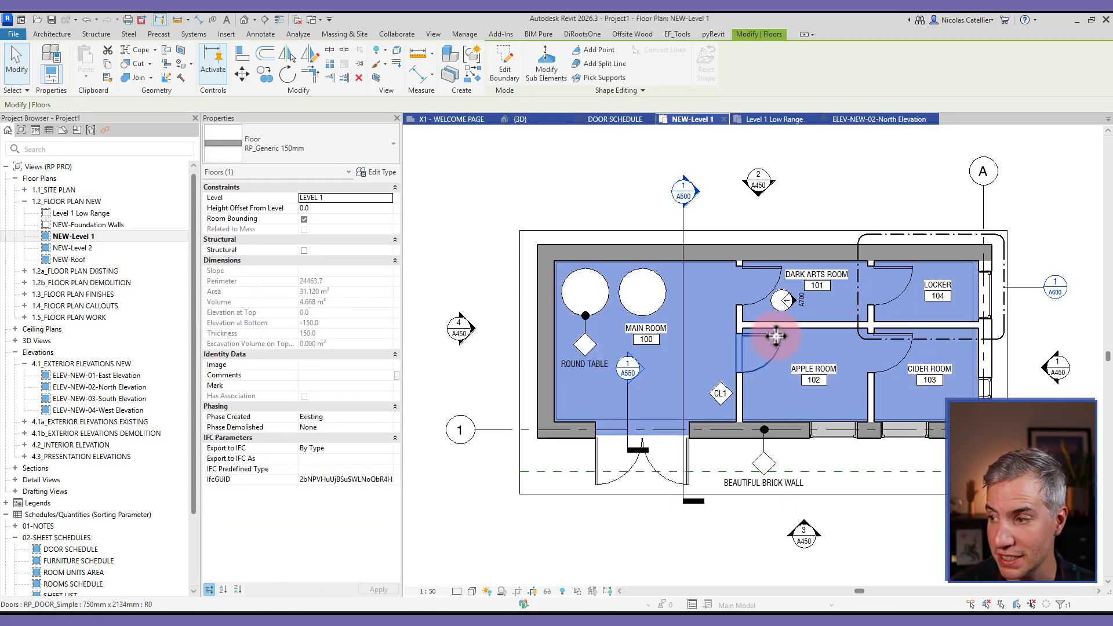
pyautogui.click(778, 337)
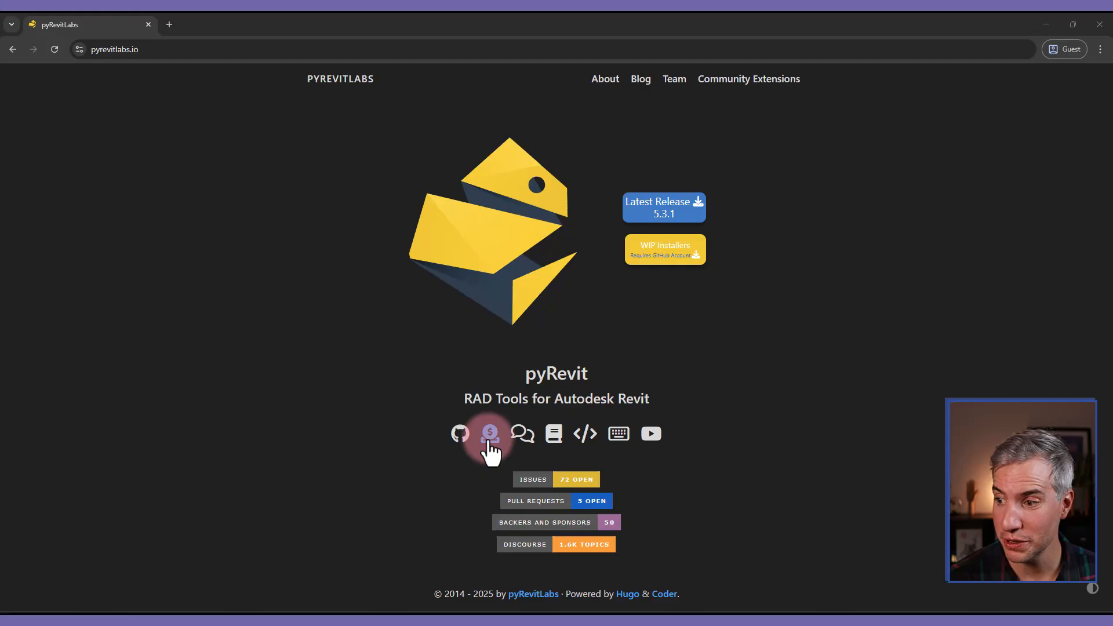
pyautogui.click(490, 433)
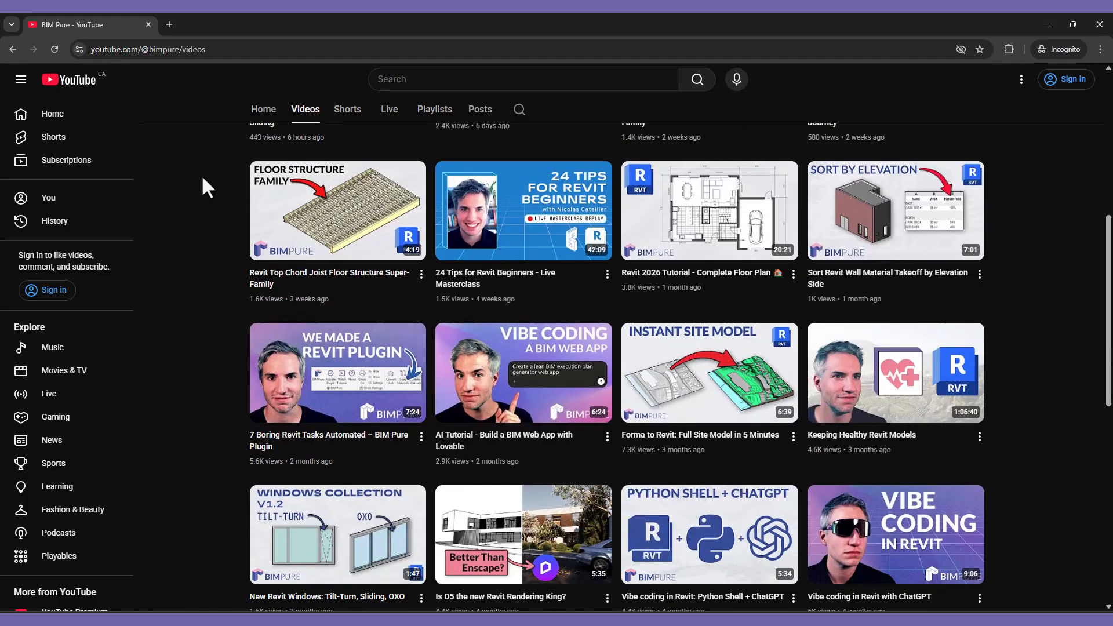
# Browse the bimpure.com membership and new-content pages down to Upcoming Live Masterclasses.
pyautogui.scroll(-3)
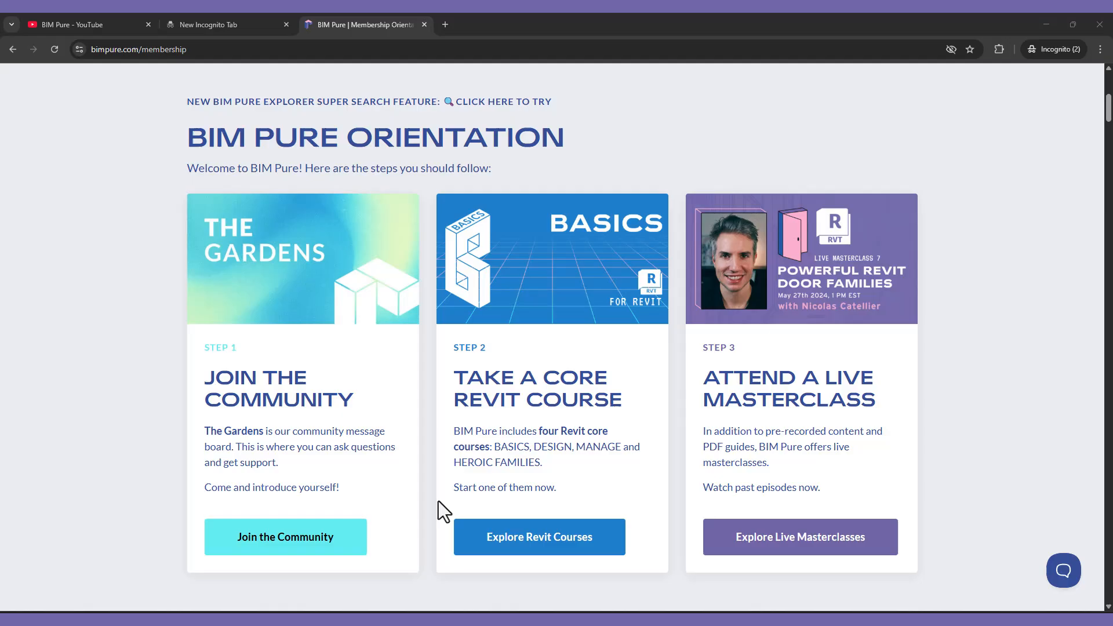
pyautogui.scroll(-3)
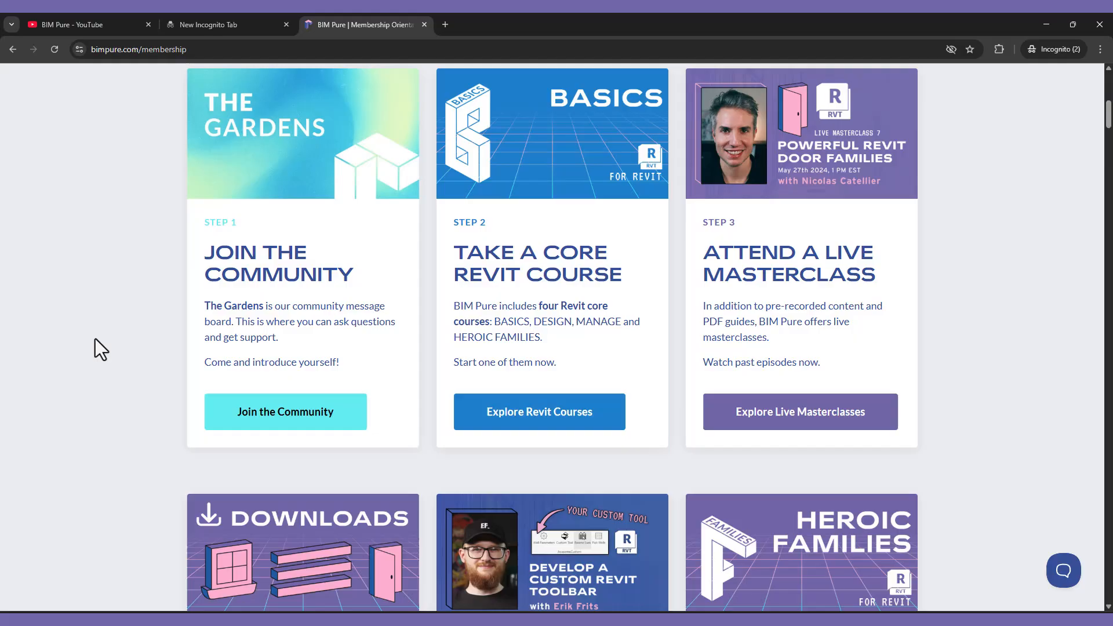
pyautogui.scroll(-3)
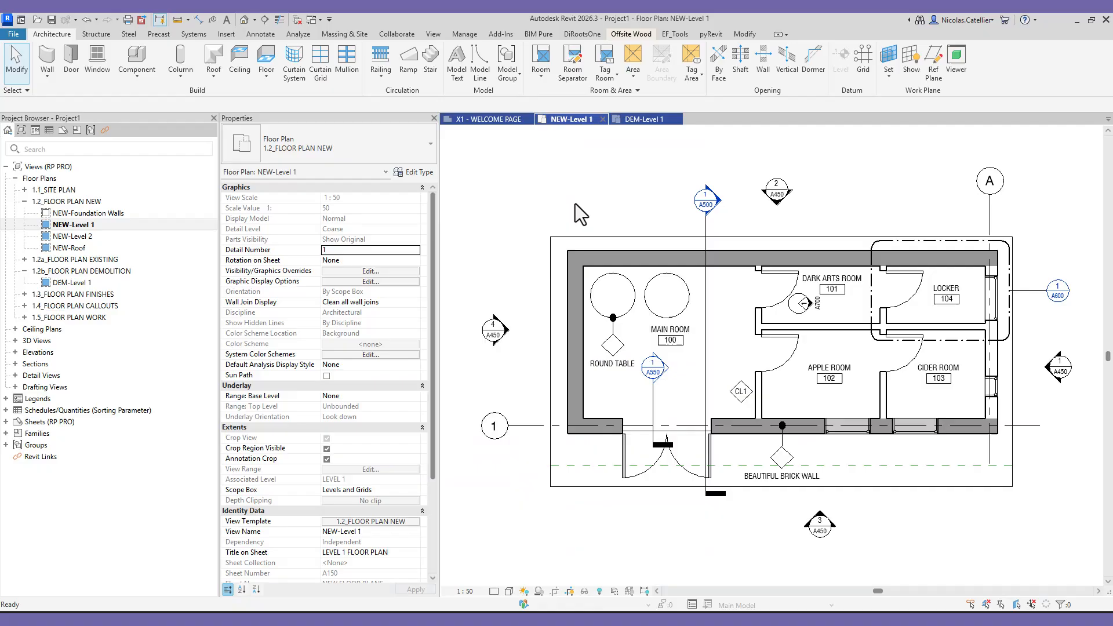
pyautogui.doubleClick(72, 282)
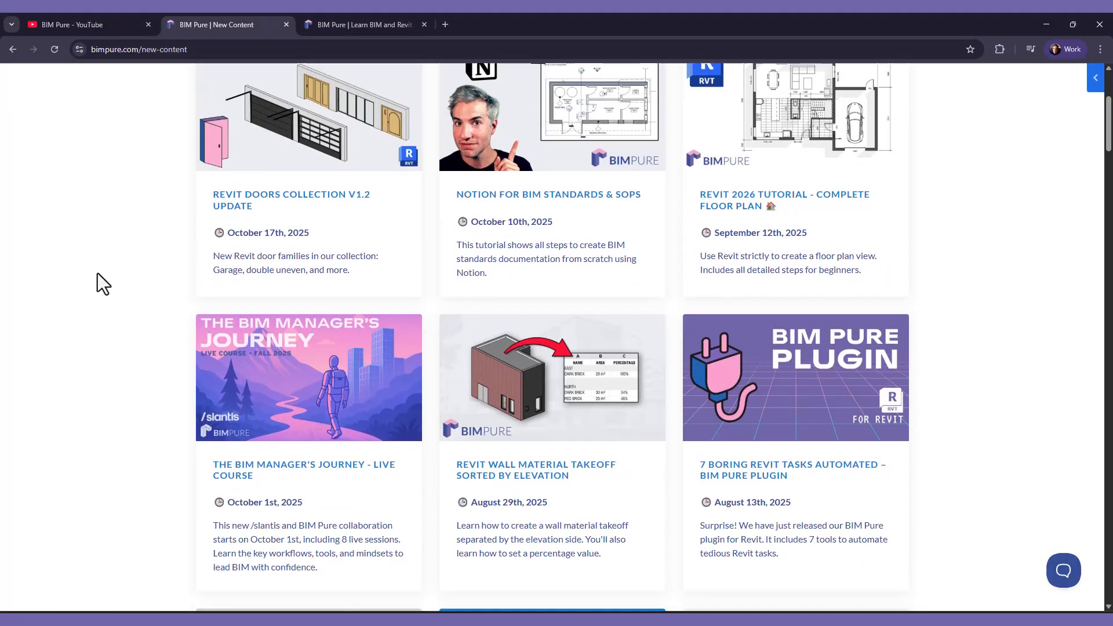
pyautogui.scroll(-3)
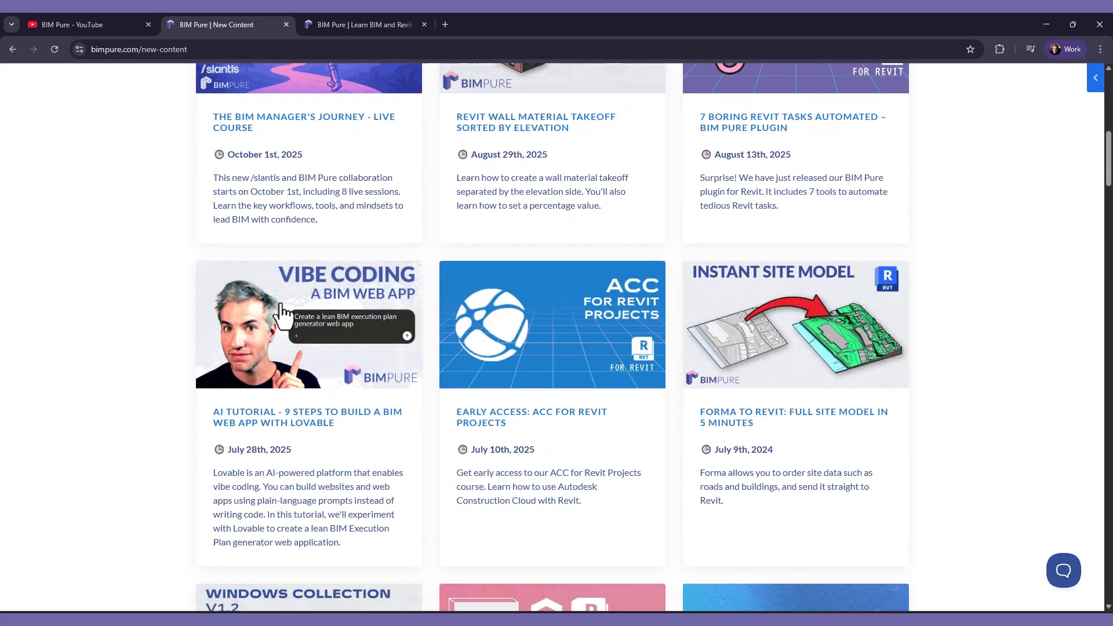
pyautogui.click(307, 323)
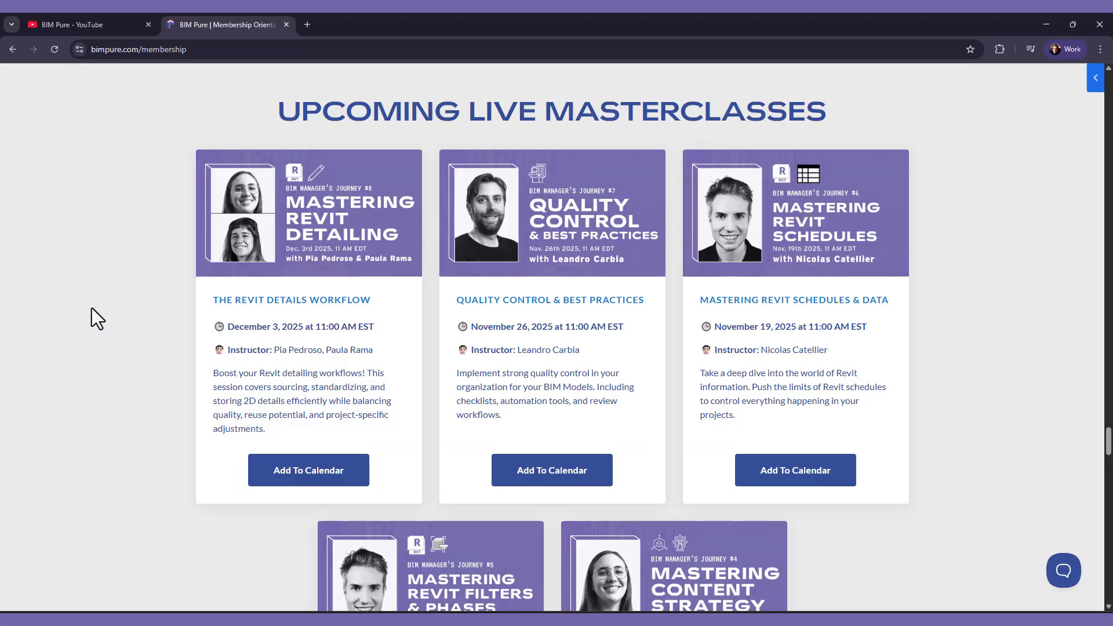
pyautogui.scroll(-3)
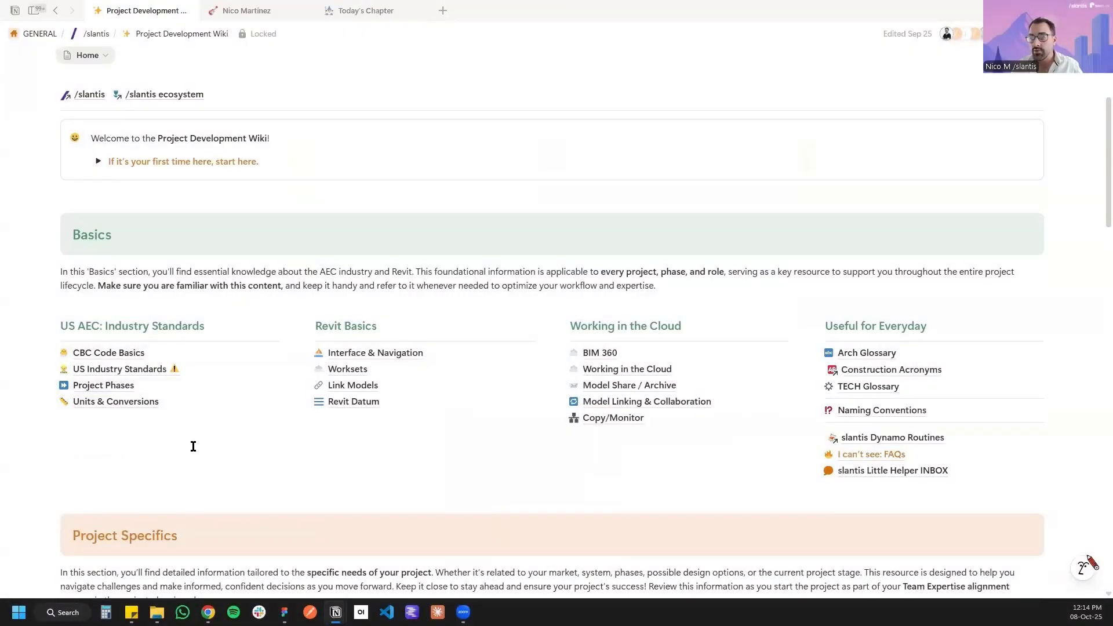
pyautogui.scroll(-3)
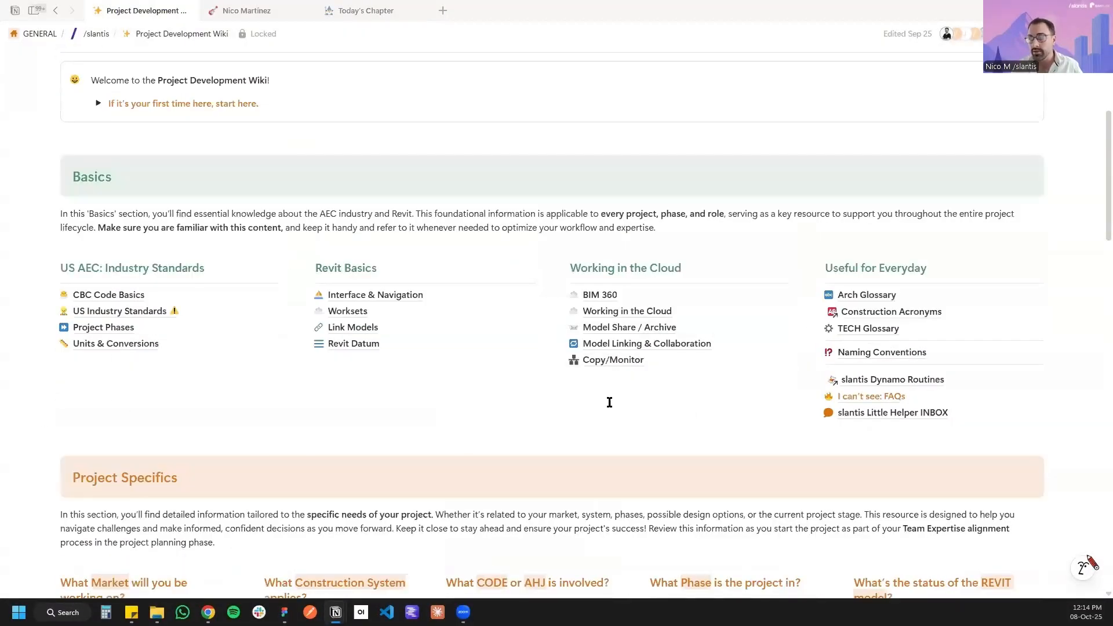